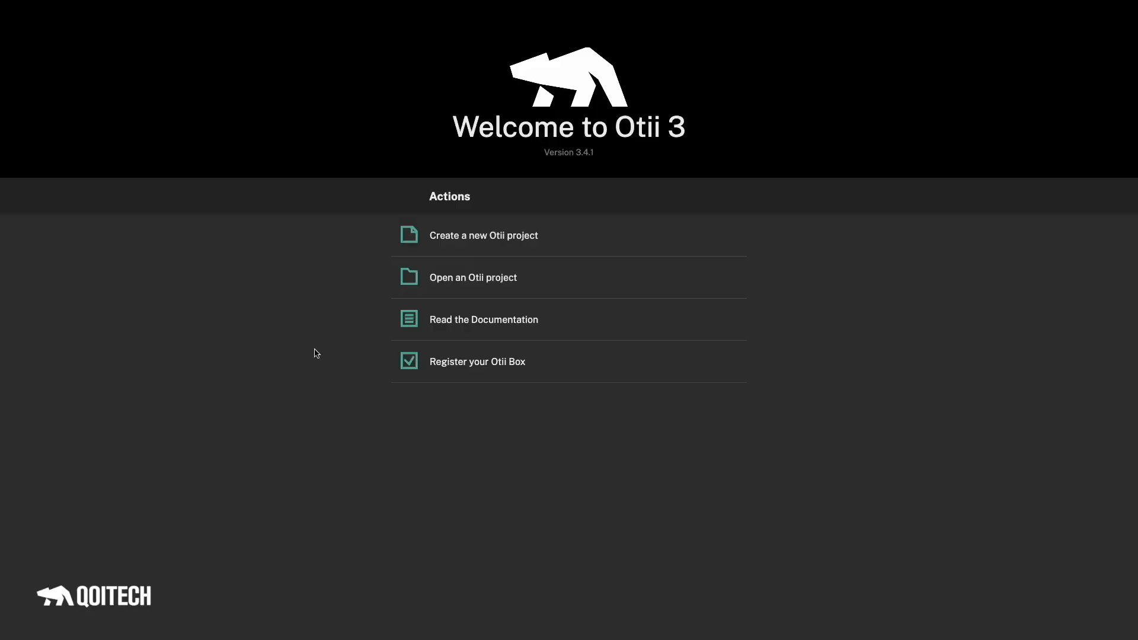
Create a new empty Otii project from the welcome screen
click(483, 236)
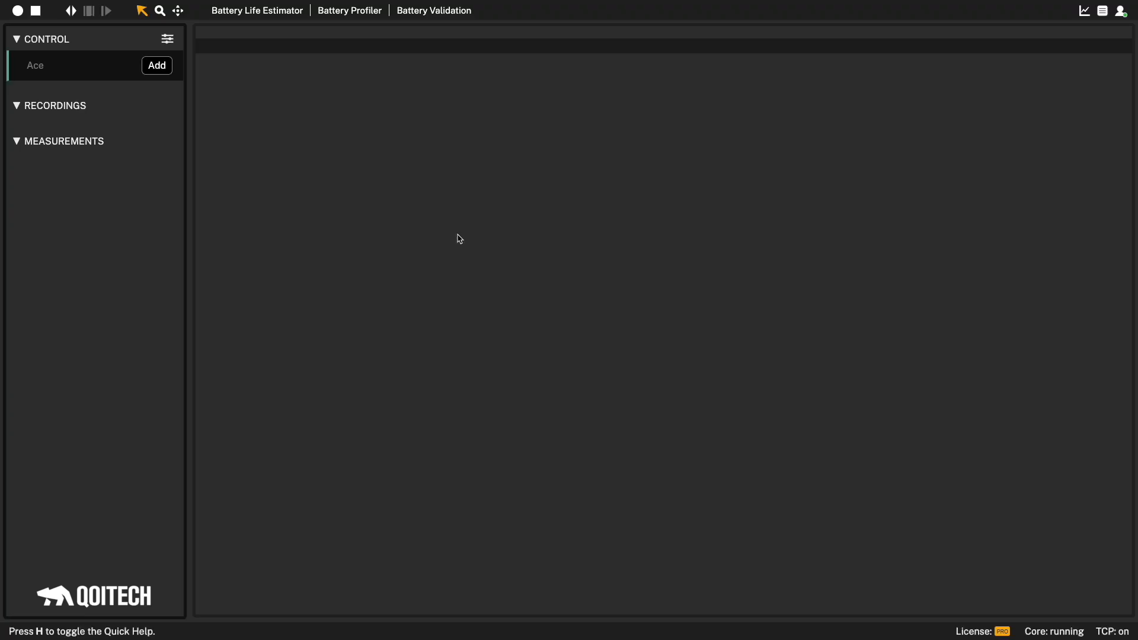
mouse_move(70, 223)
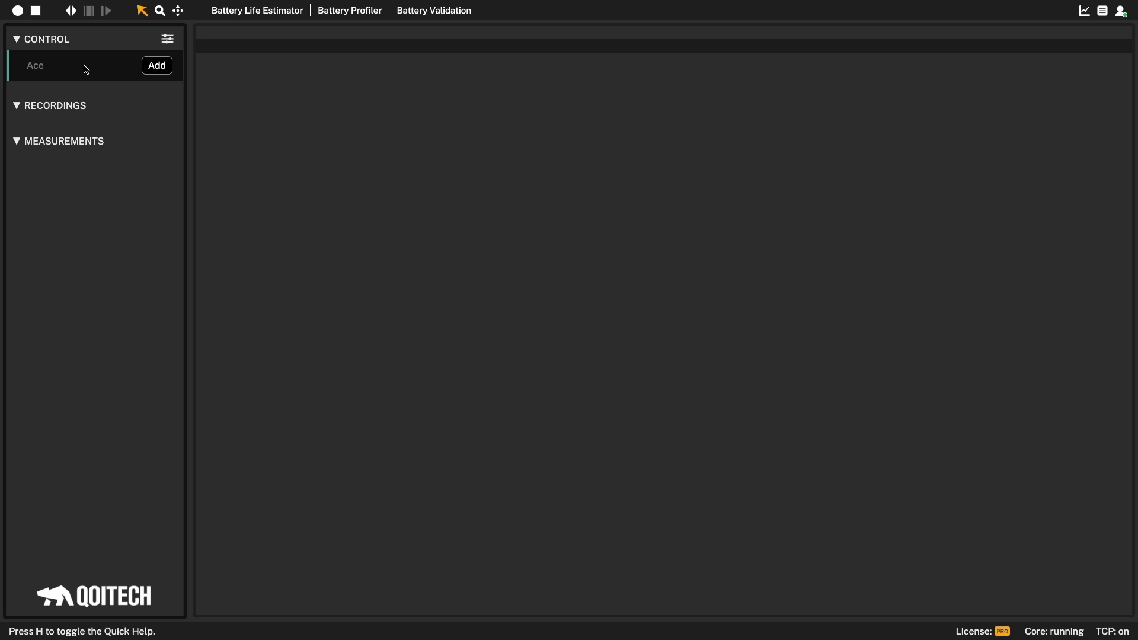
mouse_move(158, 69)
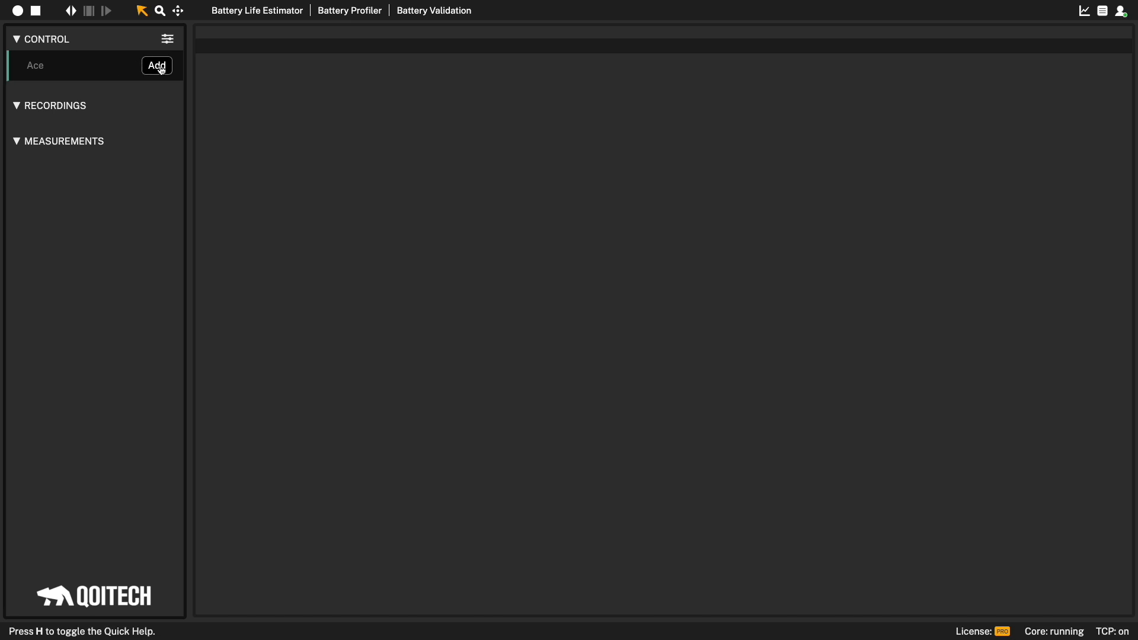
Add the Ace device to the project and rename it 'My Ace'
click(156, 66)
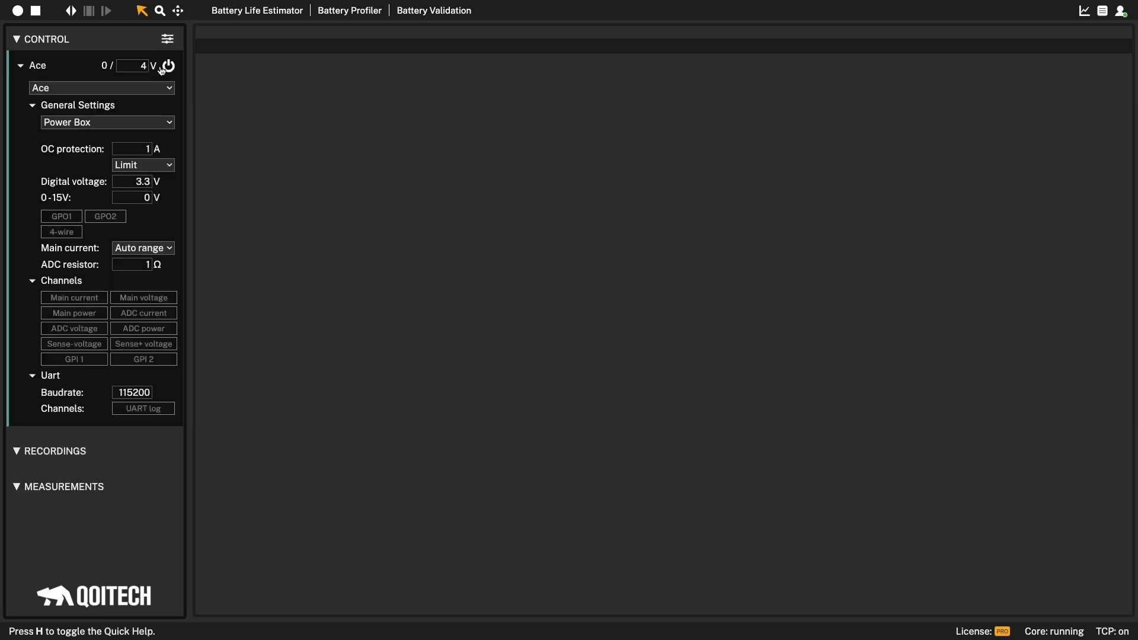
right_click(37, 66)
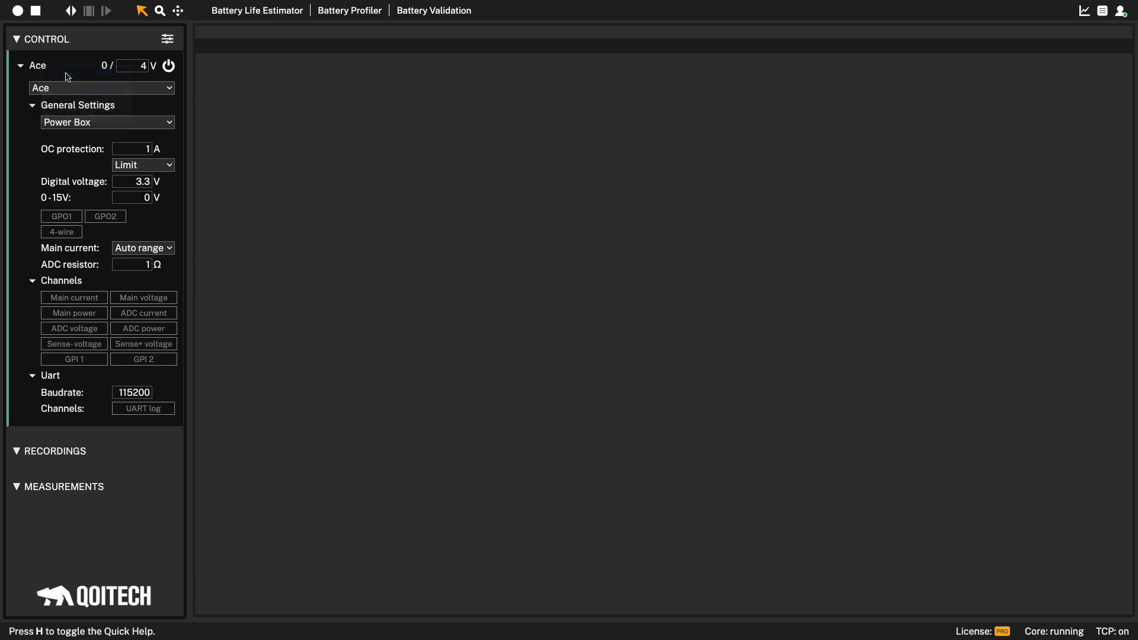
text(My)
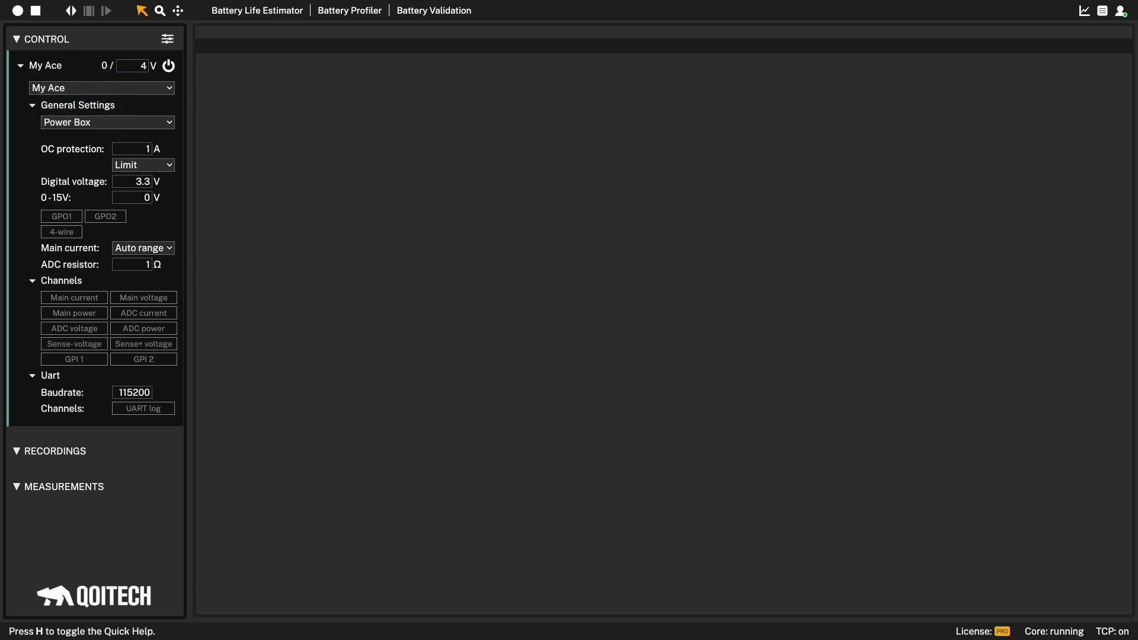
mouse_move(86, 80)
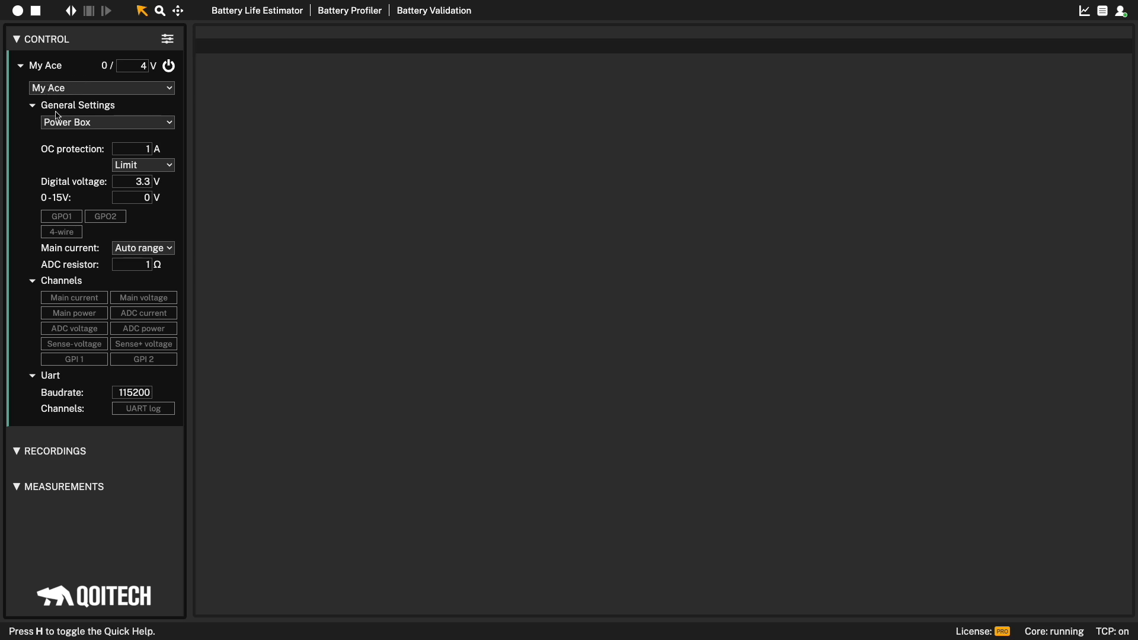
mouse_move(92, 128)
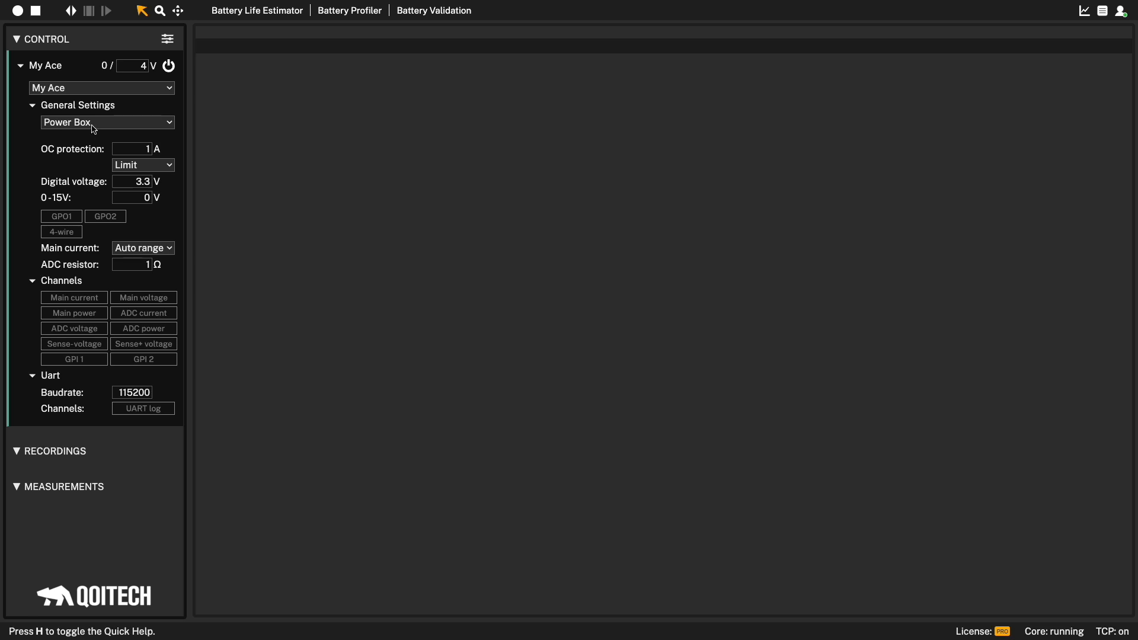
mouse_move(151, 152)
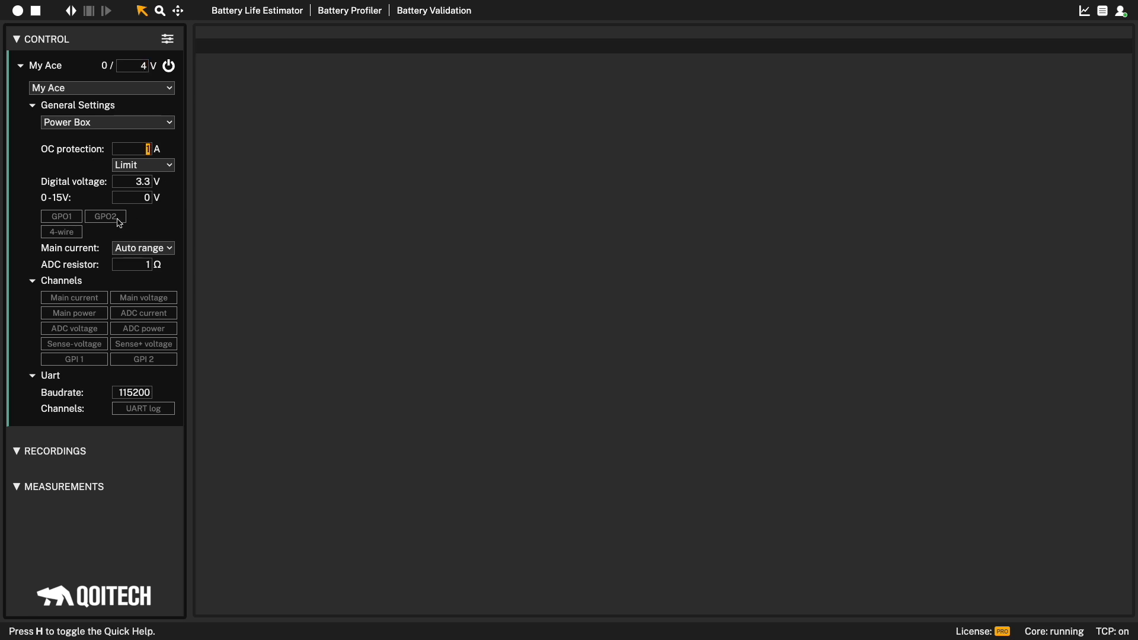
mouse_move(179, 197)
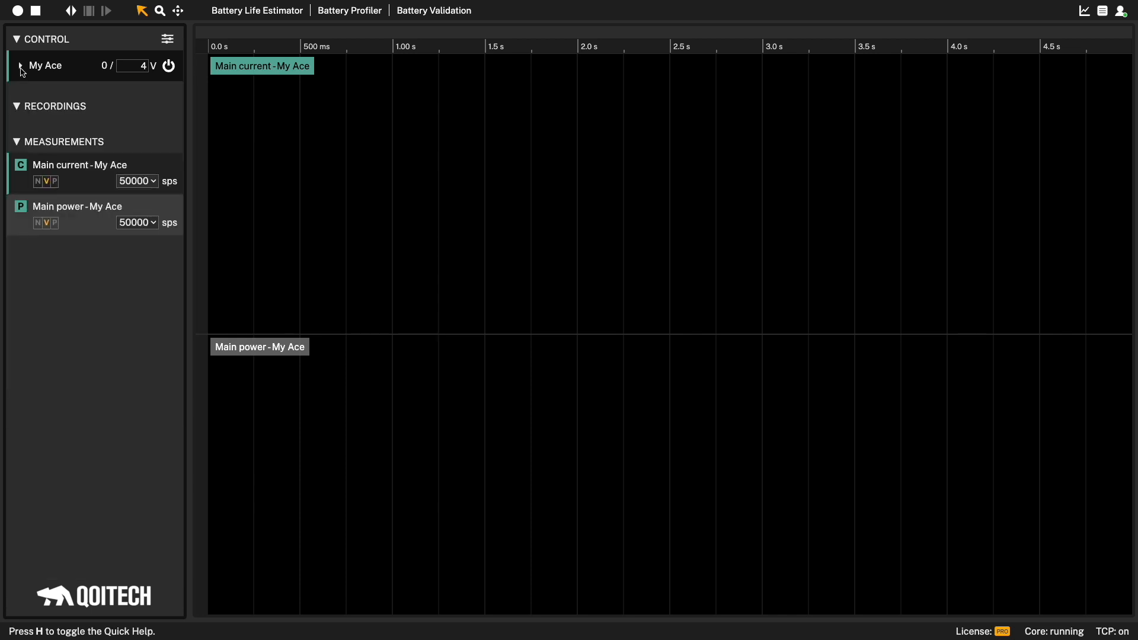
mouse_move(68, 161)
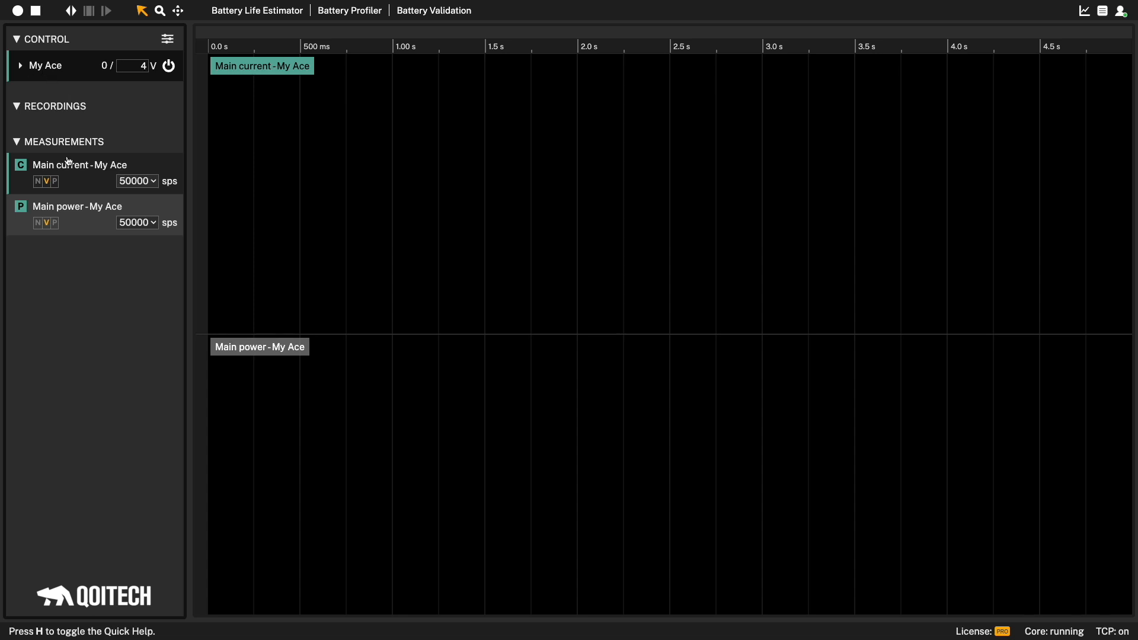
mouse_move(86, 219)
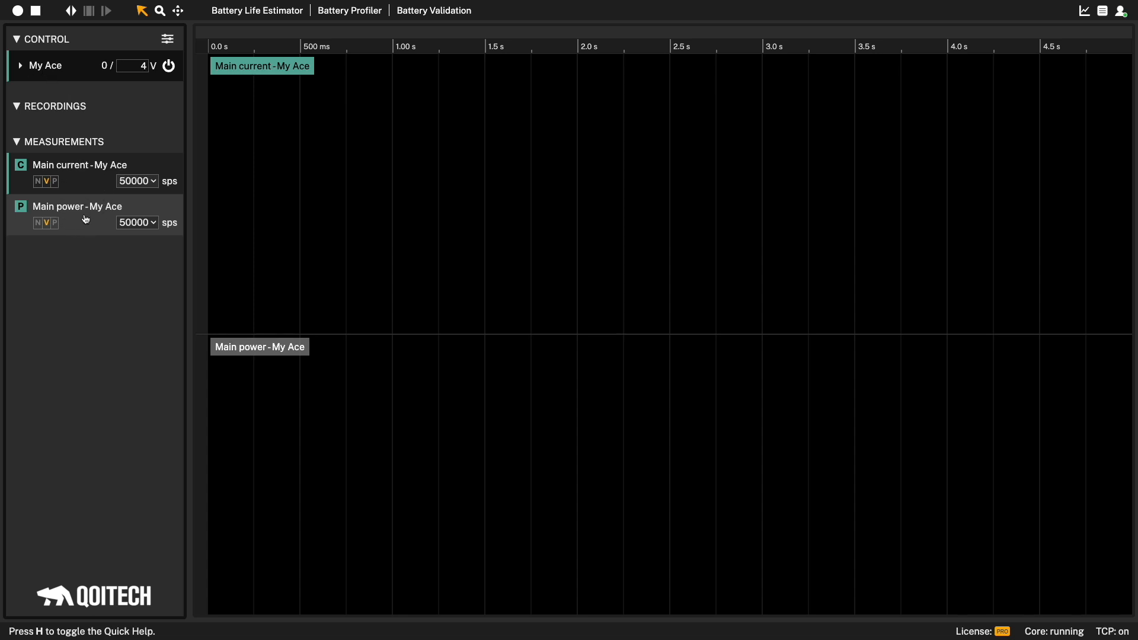
mouse_move(93, 173)
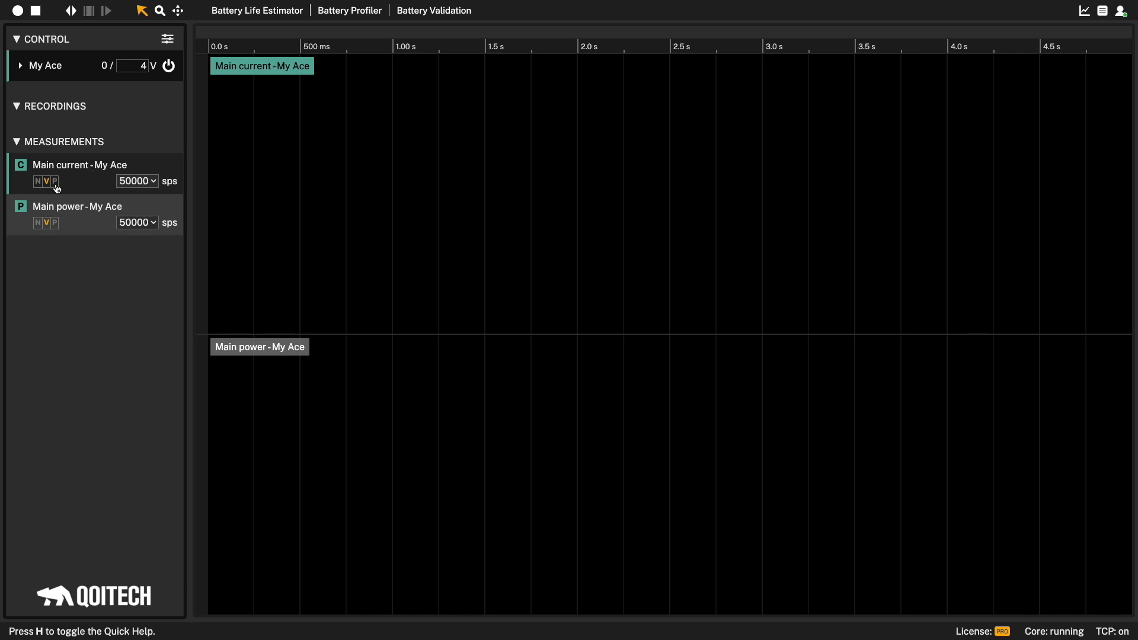
mouse_move(76, 172)
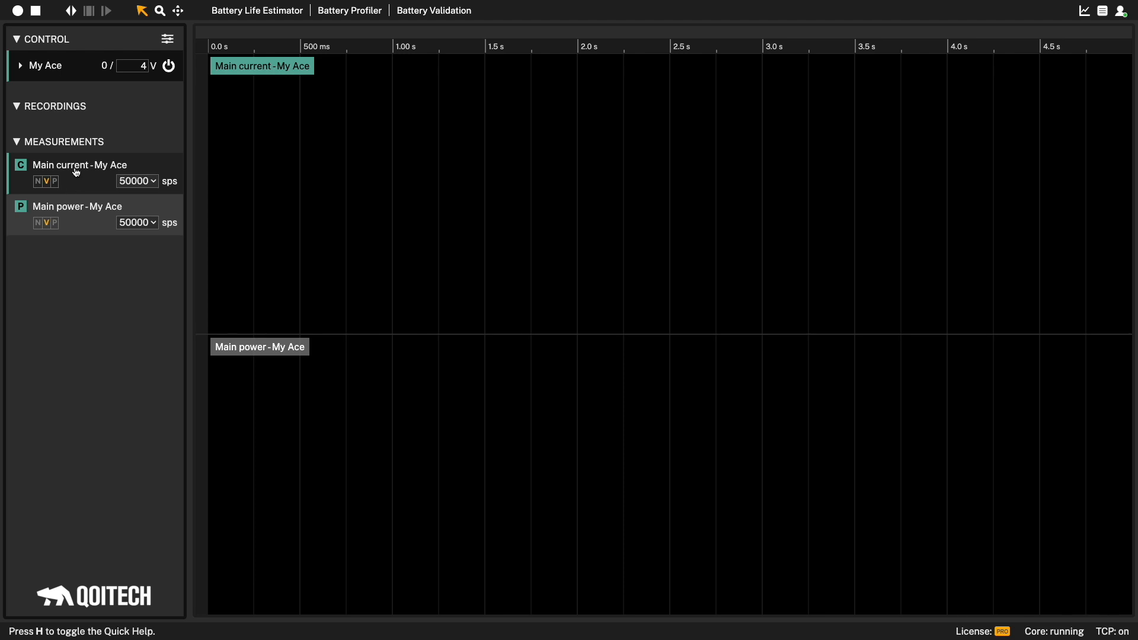
Hide the Main power - My Ace graph, leaving only the main current graph
right_click(79, 165)
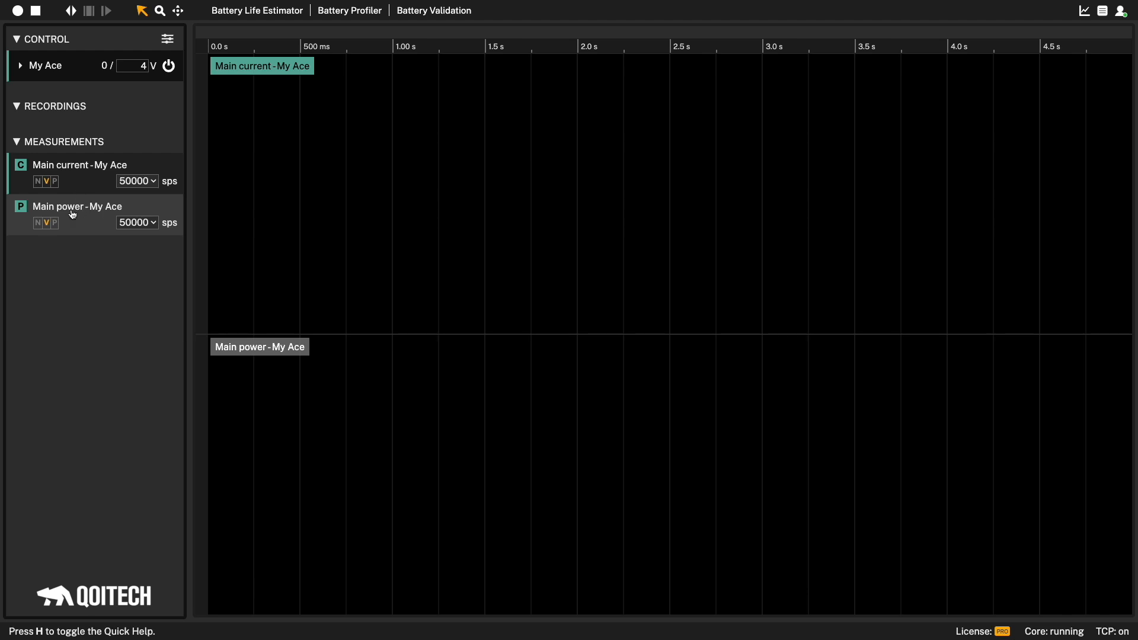
click(20, 206)
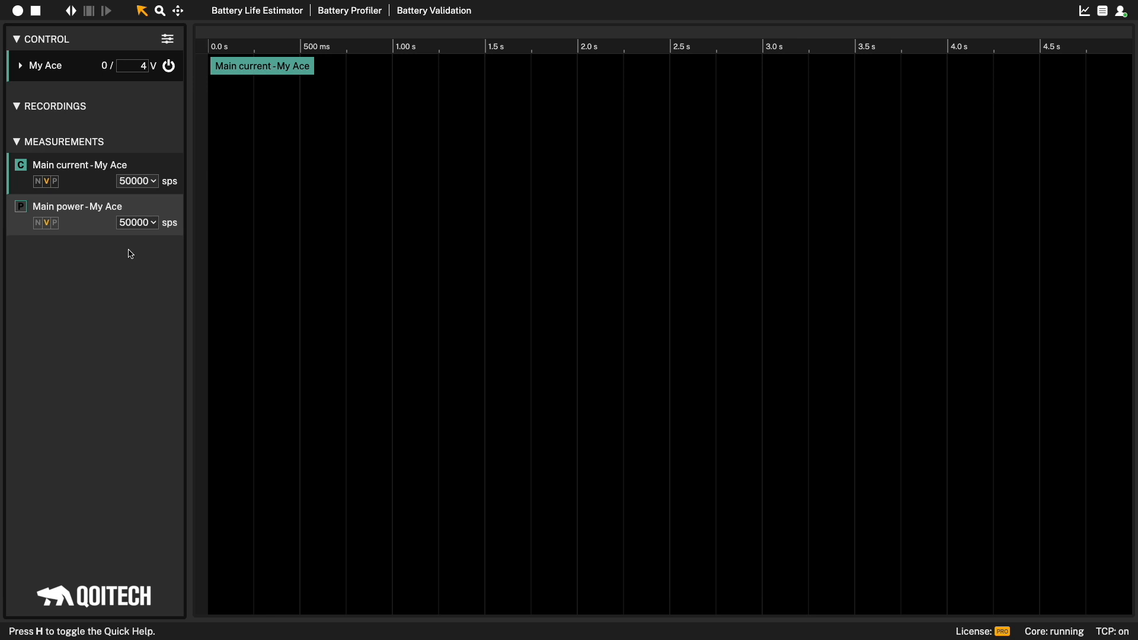
click(66, 7)
text(Firmware testing)
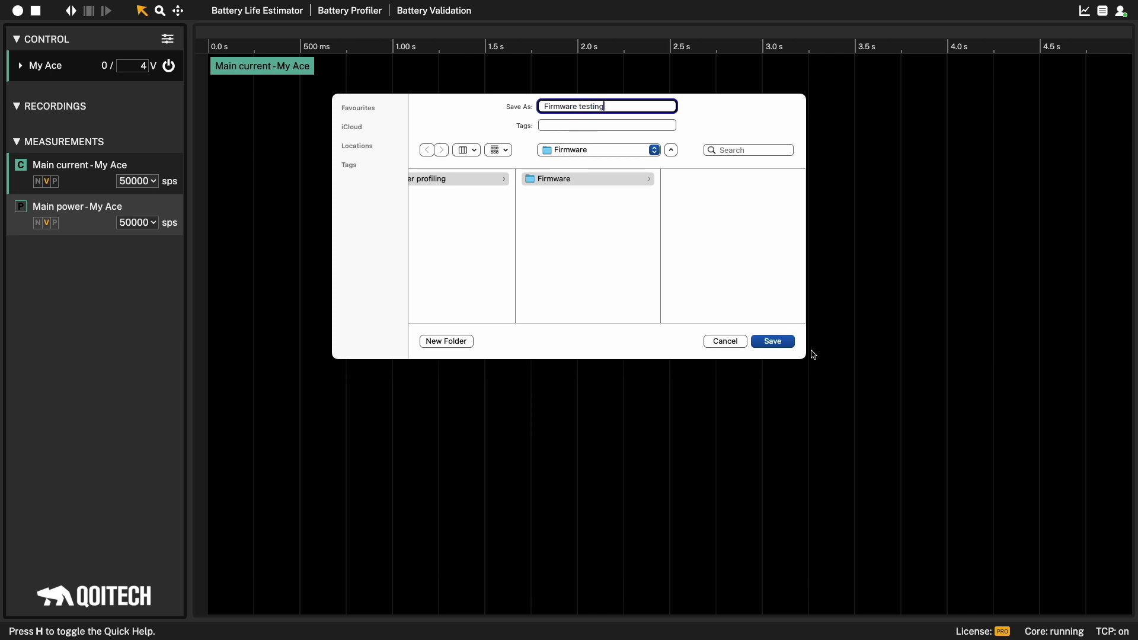
Save the project as 'Firmware testing' in the Firmware folder
click(772, 341)
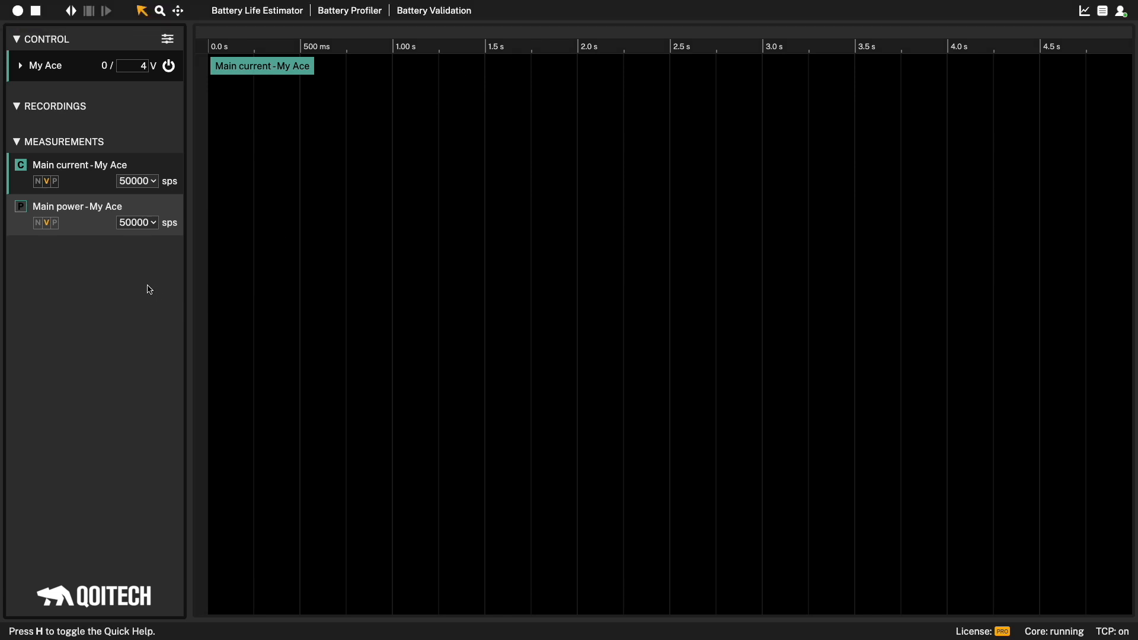
mouse_move(69, 225)
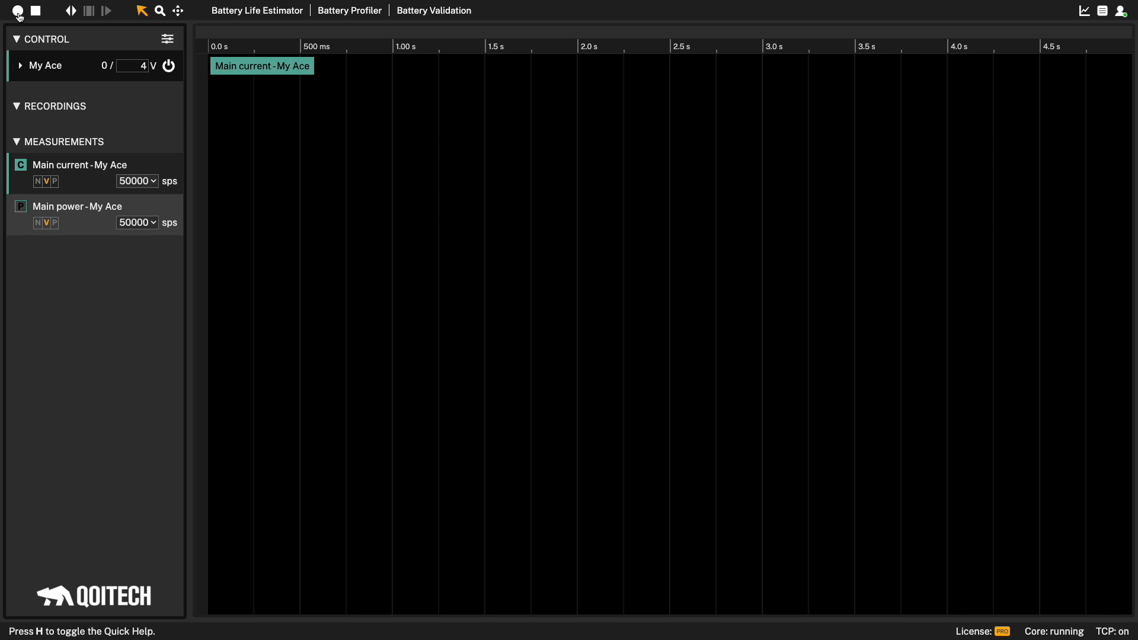
Record My Ace's main current at 4 V, with the whole recording fitted in view
click(14, 12)
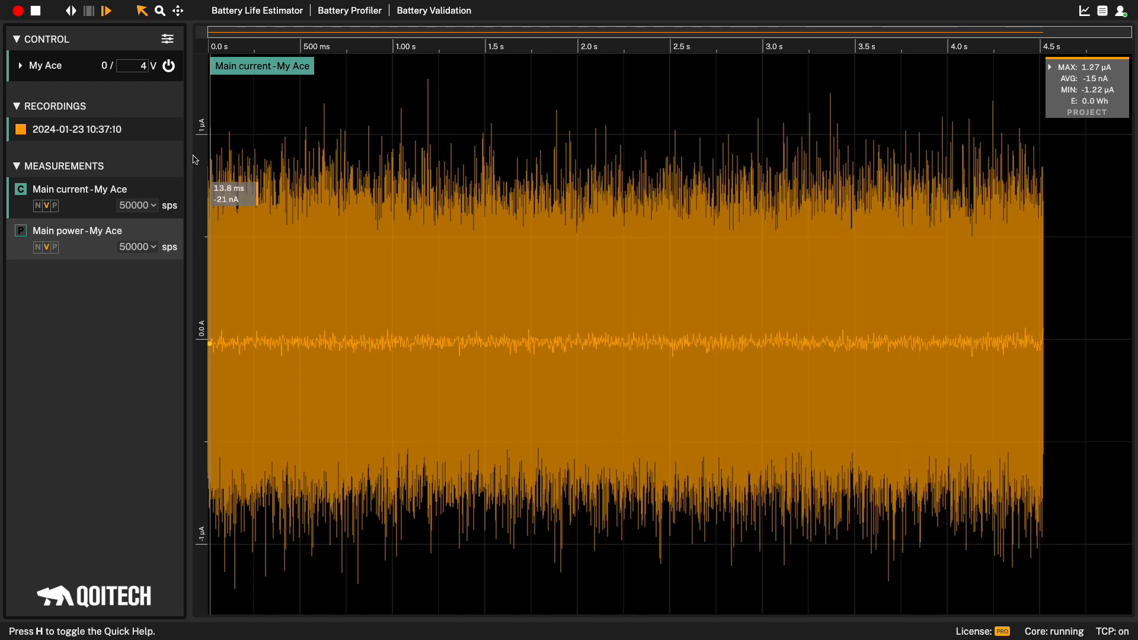
click(169, 66)
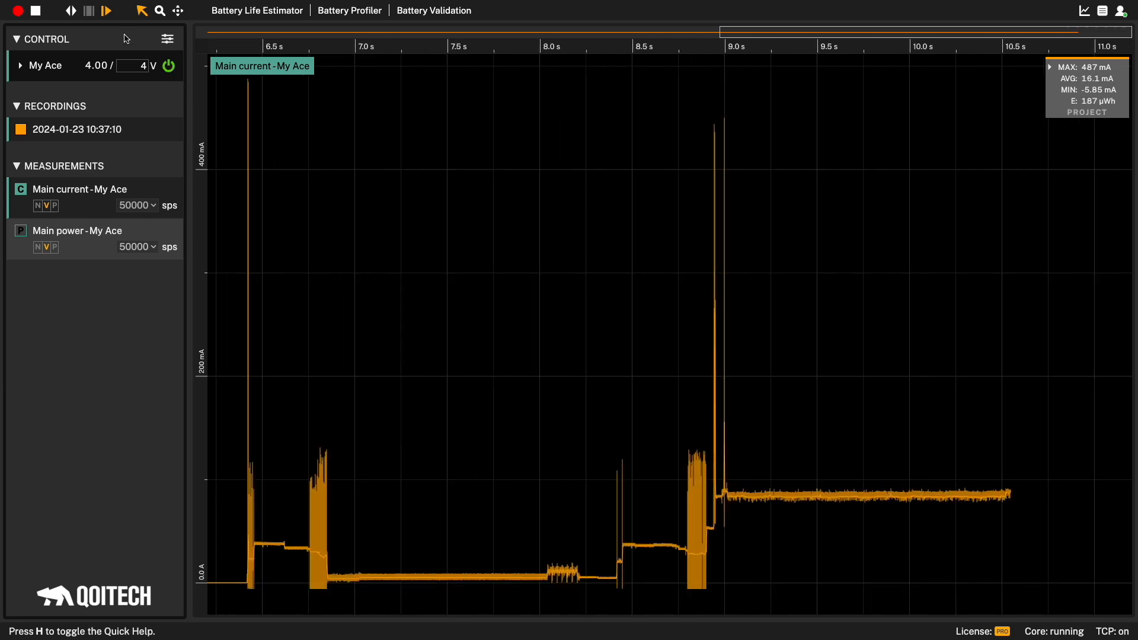
click(108, 11)
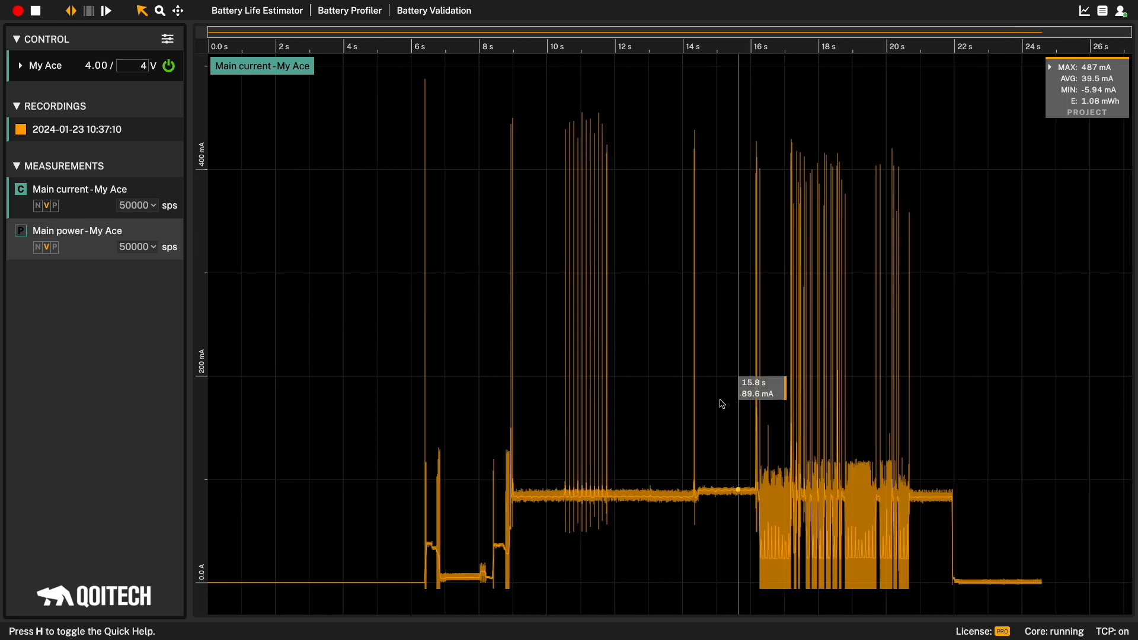
mouse_move(373, 411)
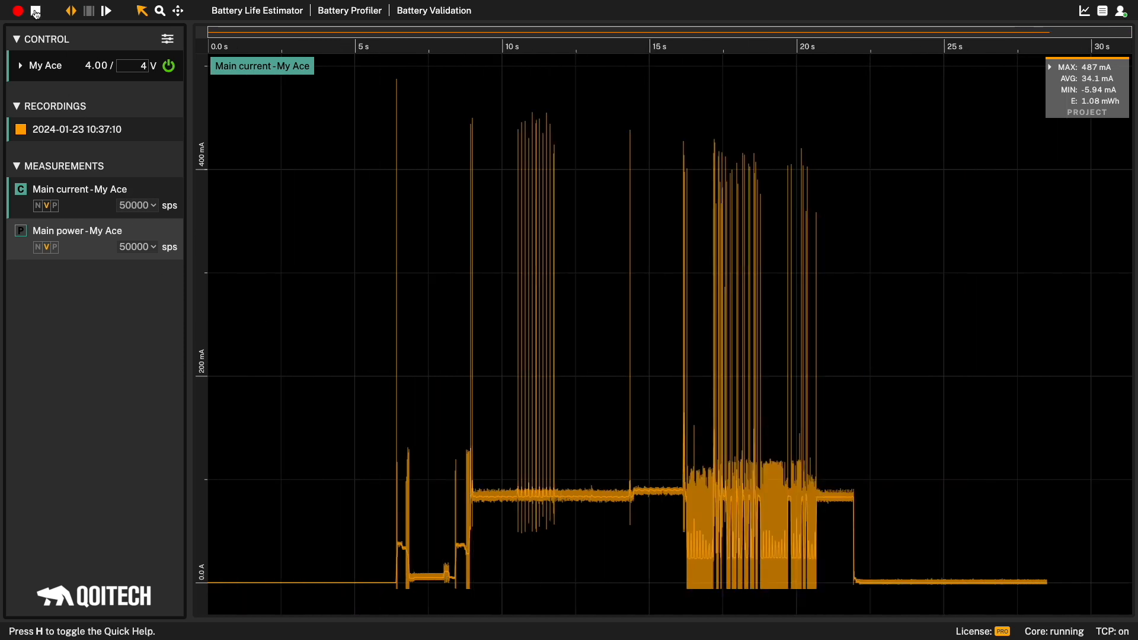
Stop the recording and mark a time range on the current trace
click(18, 12)
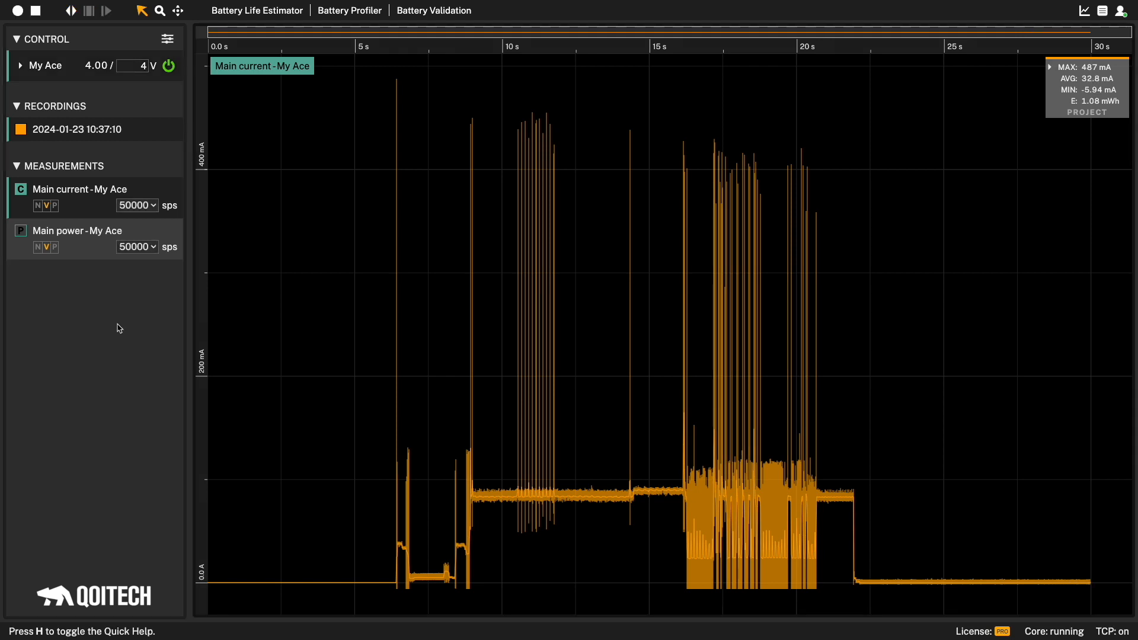
mouse_move(141, 11)
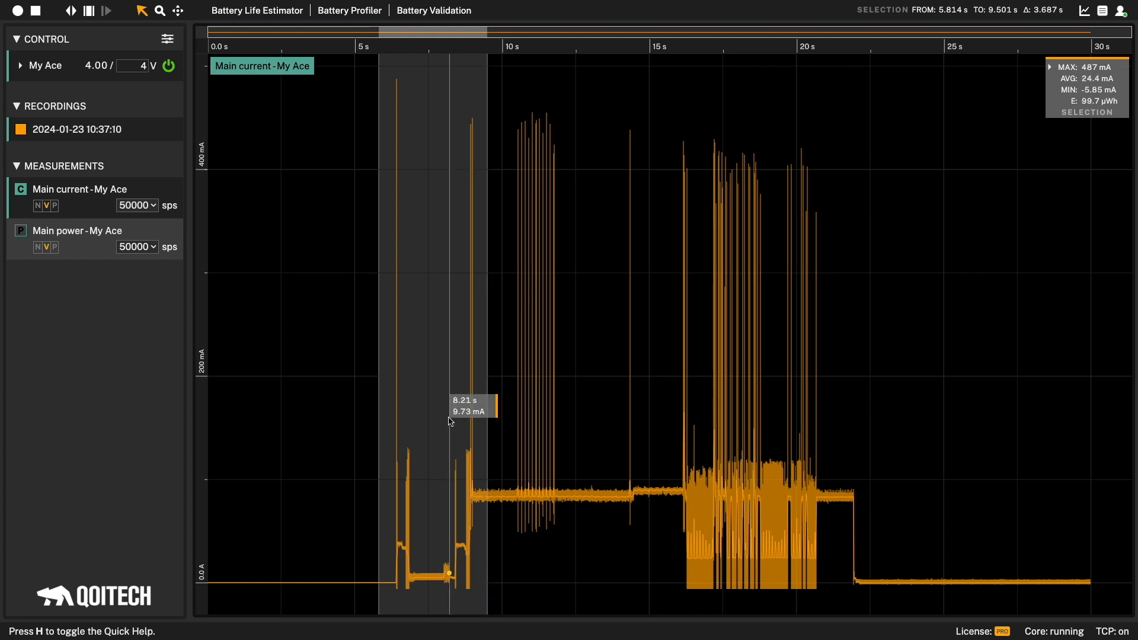
mouse_move(450, 422)
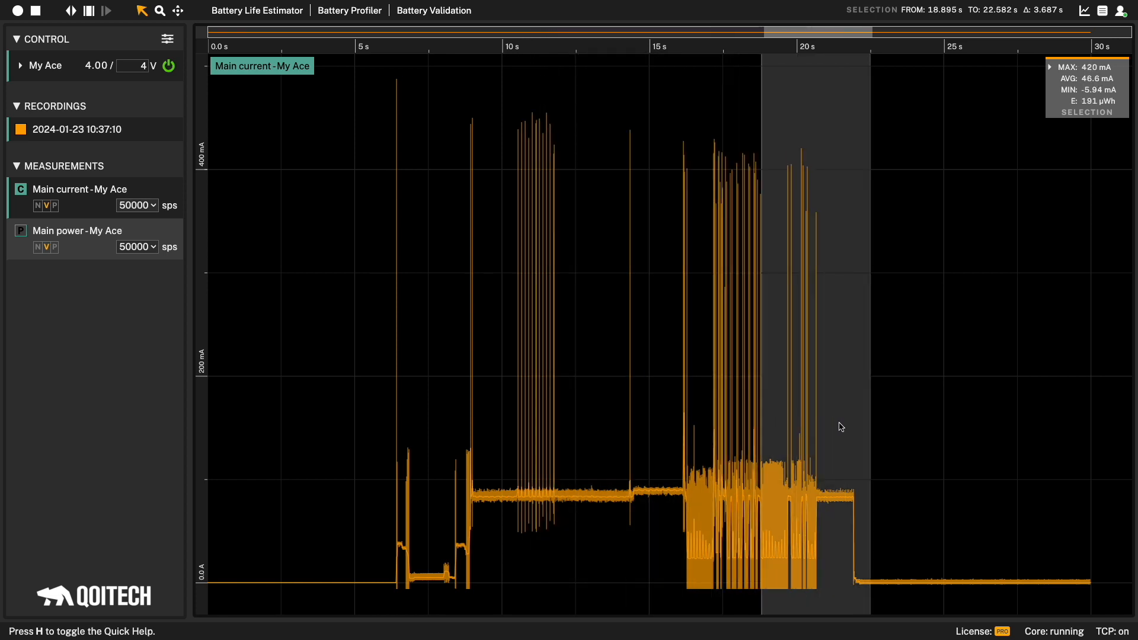
drag(817, 31, 458, 31)
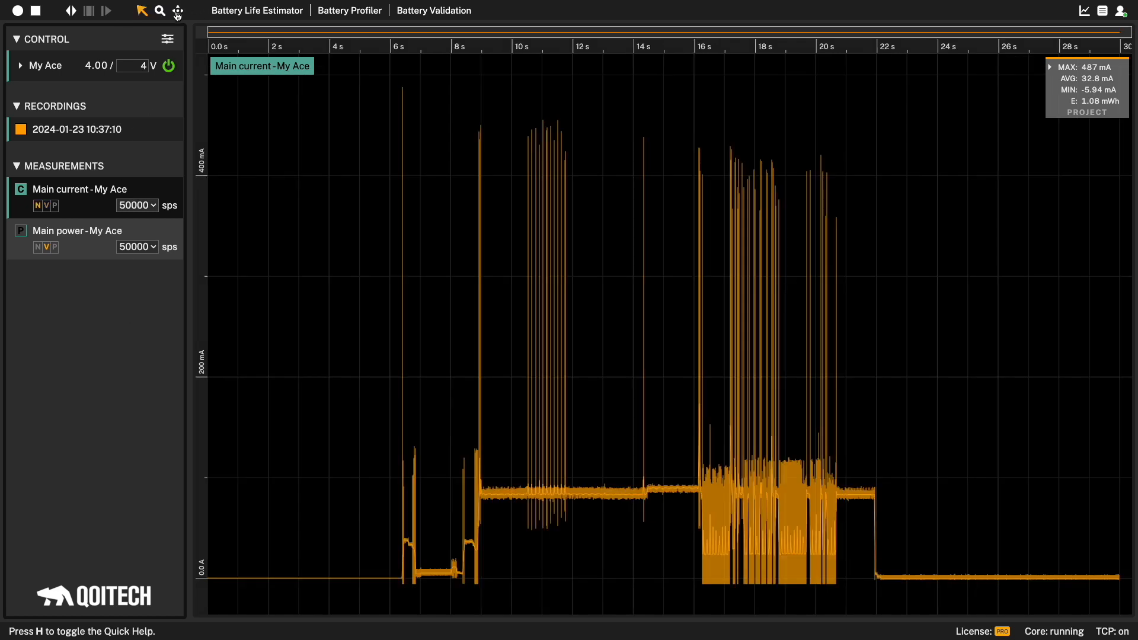
mouse_move(179, 11)
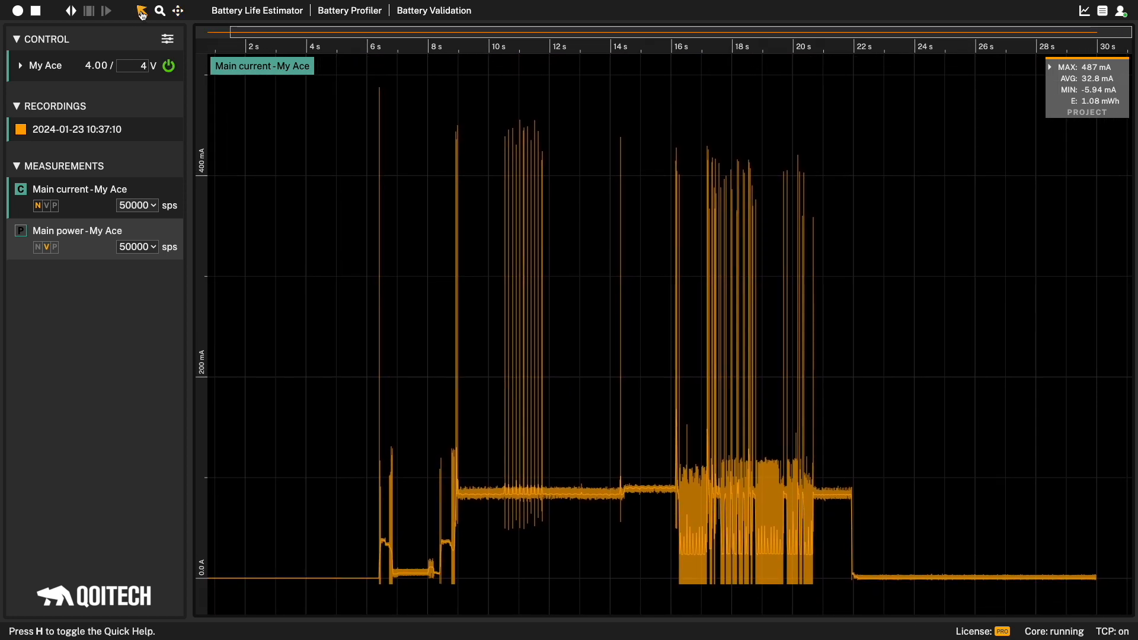
mouse_move(140, 12)
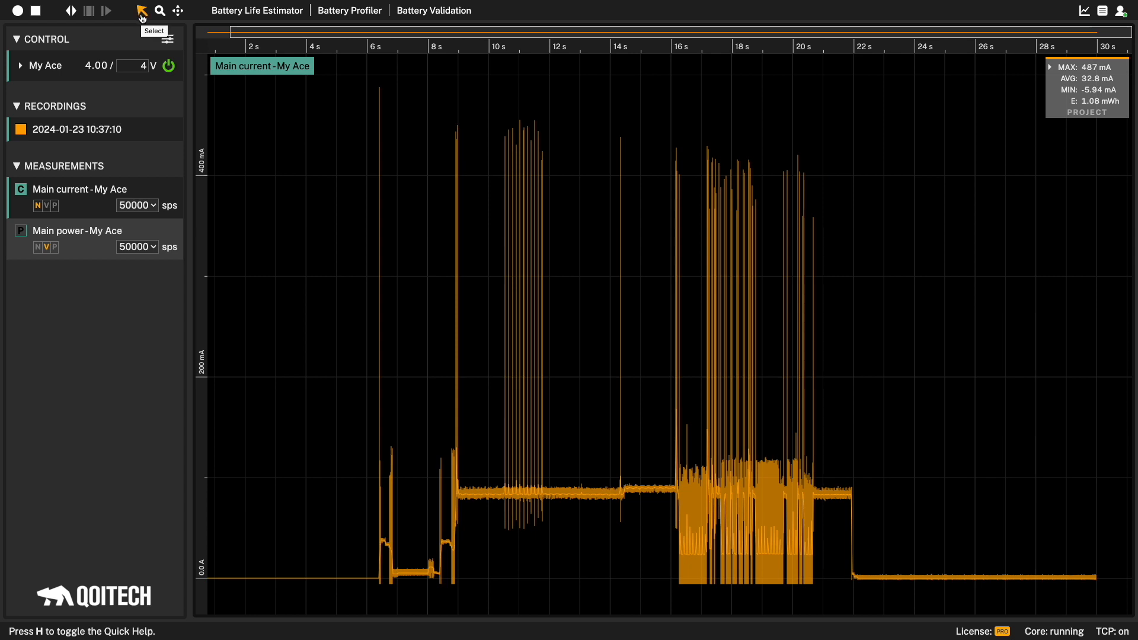
mouse_move(124, 302)
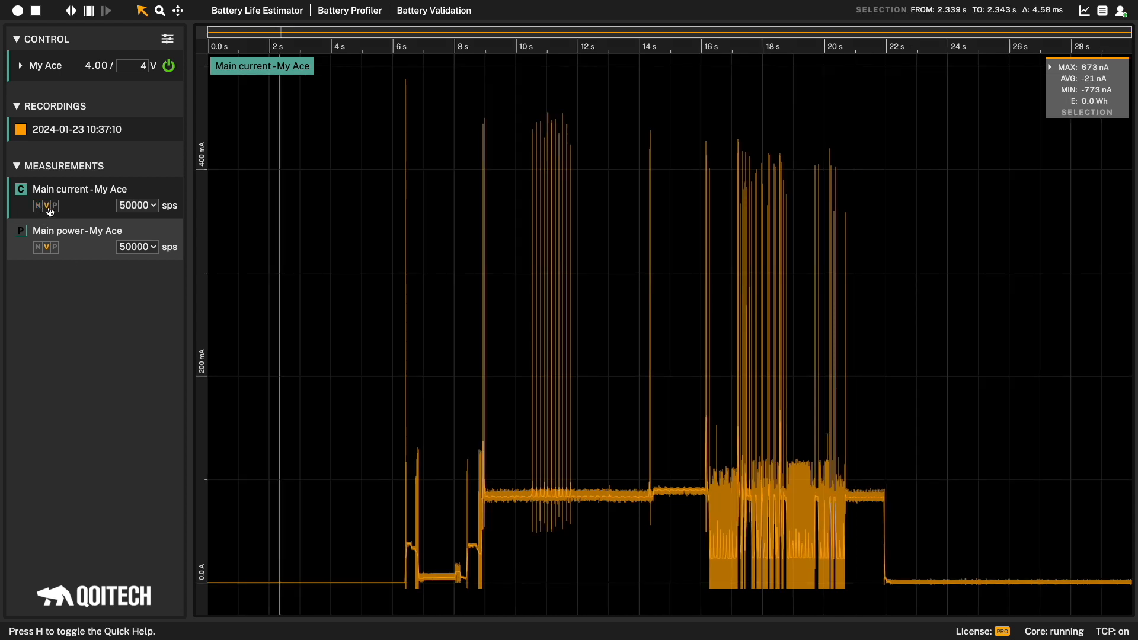
mouse_move(56, 211)
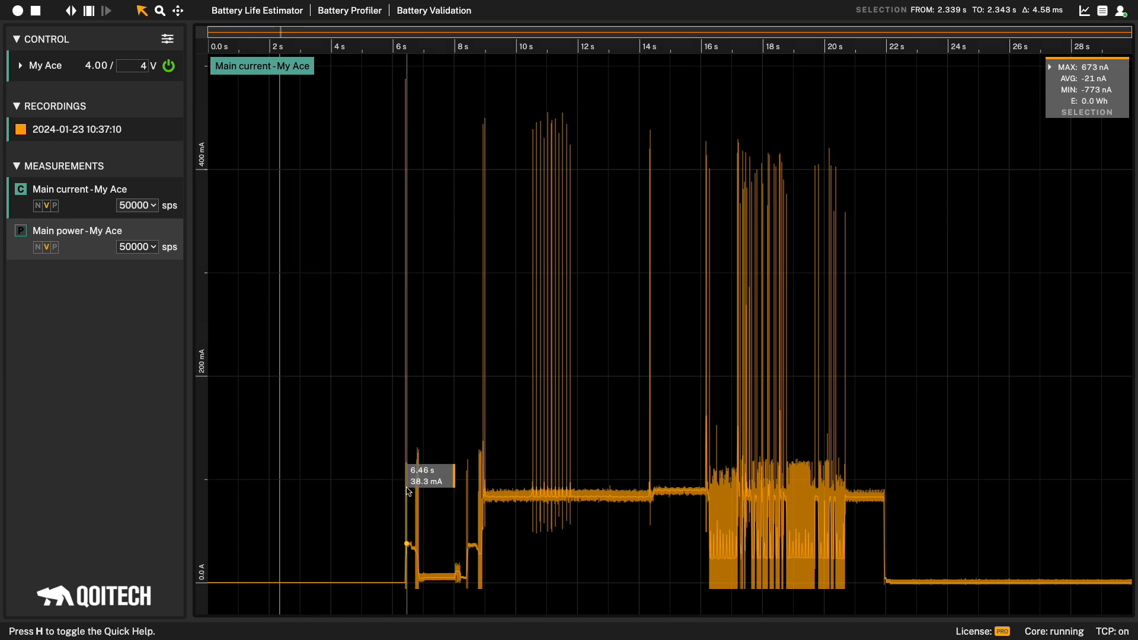
drag(431, 507, 474, 507)
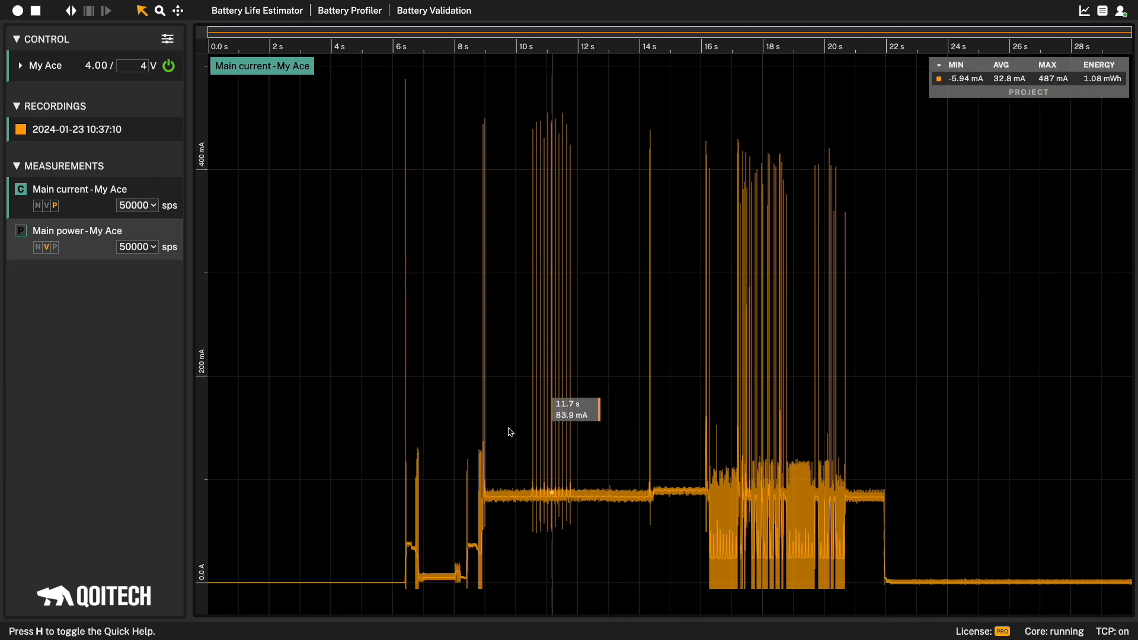
Select 6.08–9.56 s of the current trace: 27.3 mA average, 105 µWh
drag(395, 432, 457, 443)
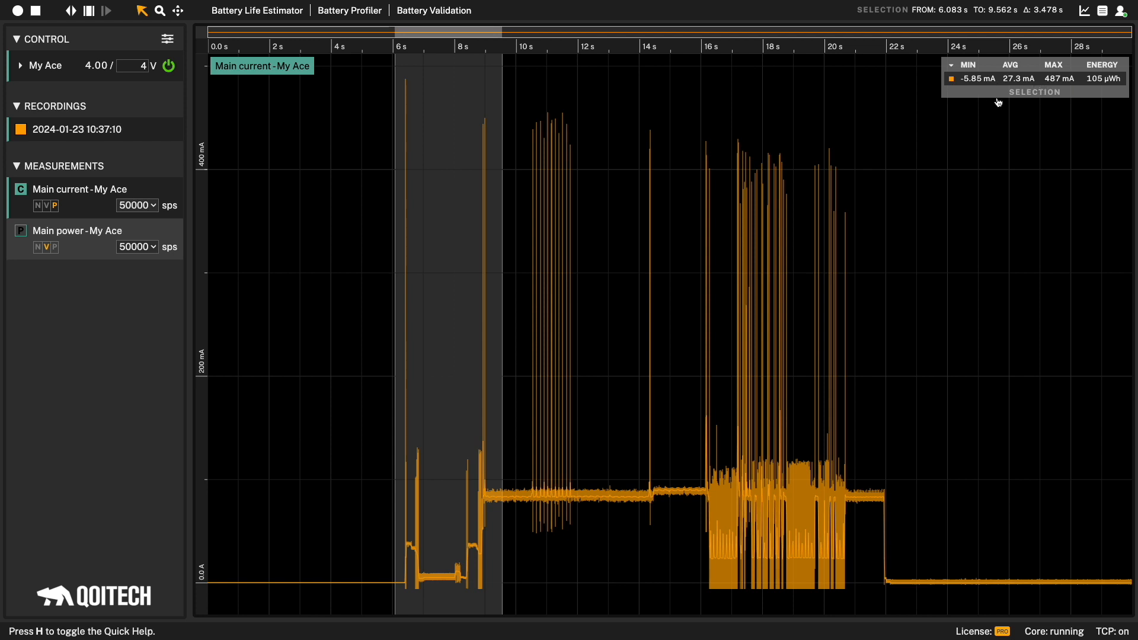
mouse_move(1068, 97)
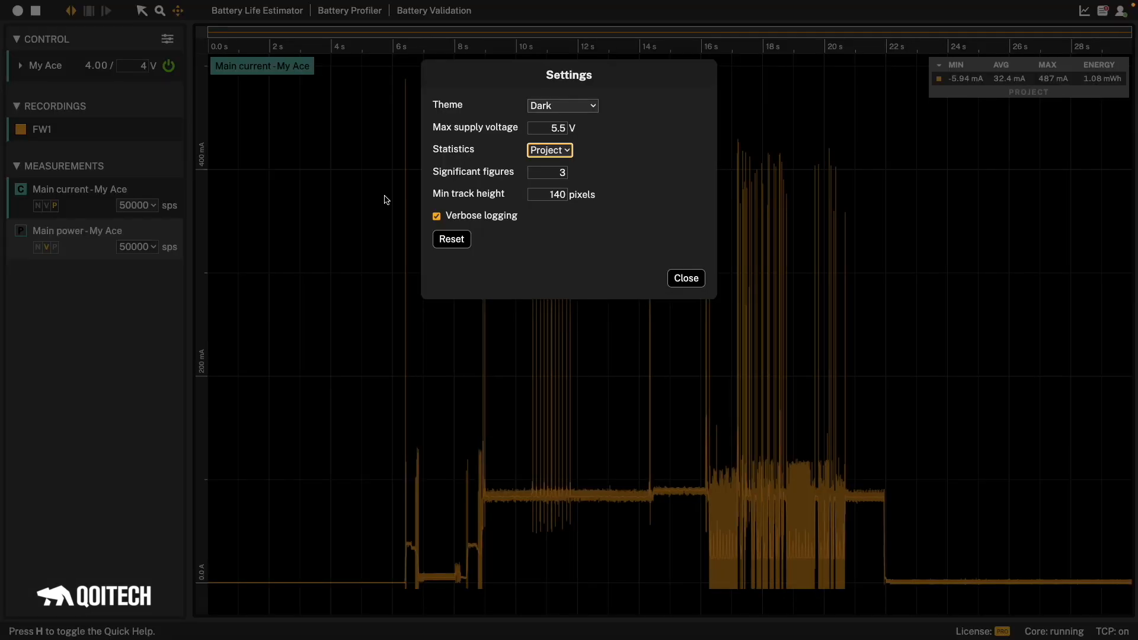
mouse_move(446, 141)
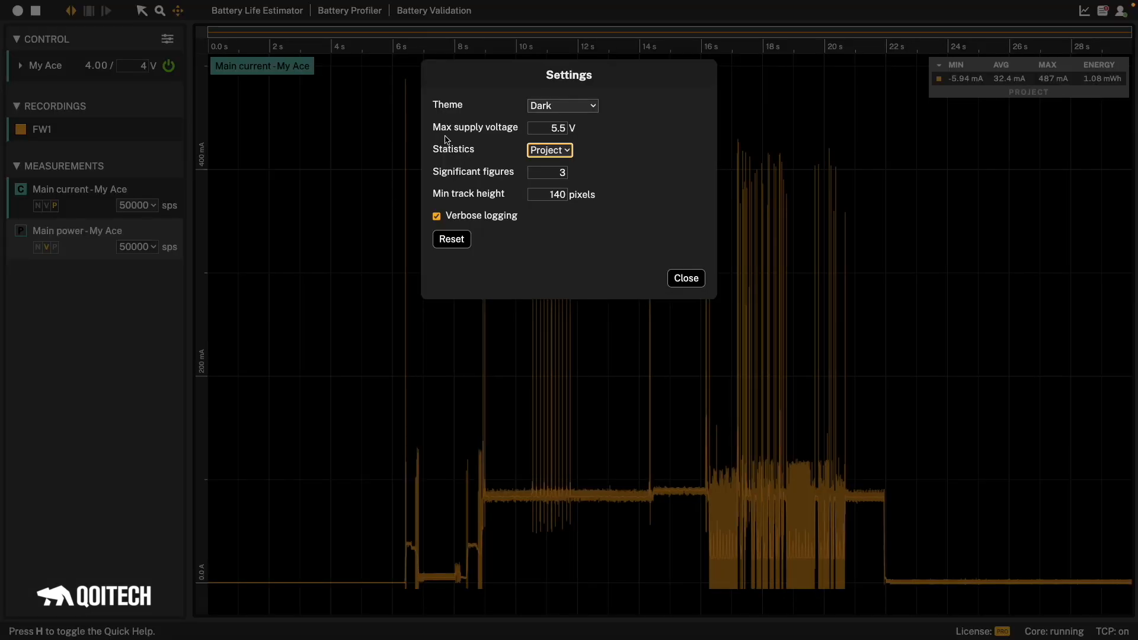
Change the Statistics setting from Project to View and close Settings
click(550, 150)
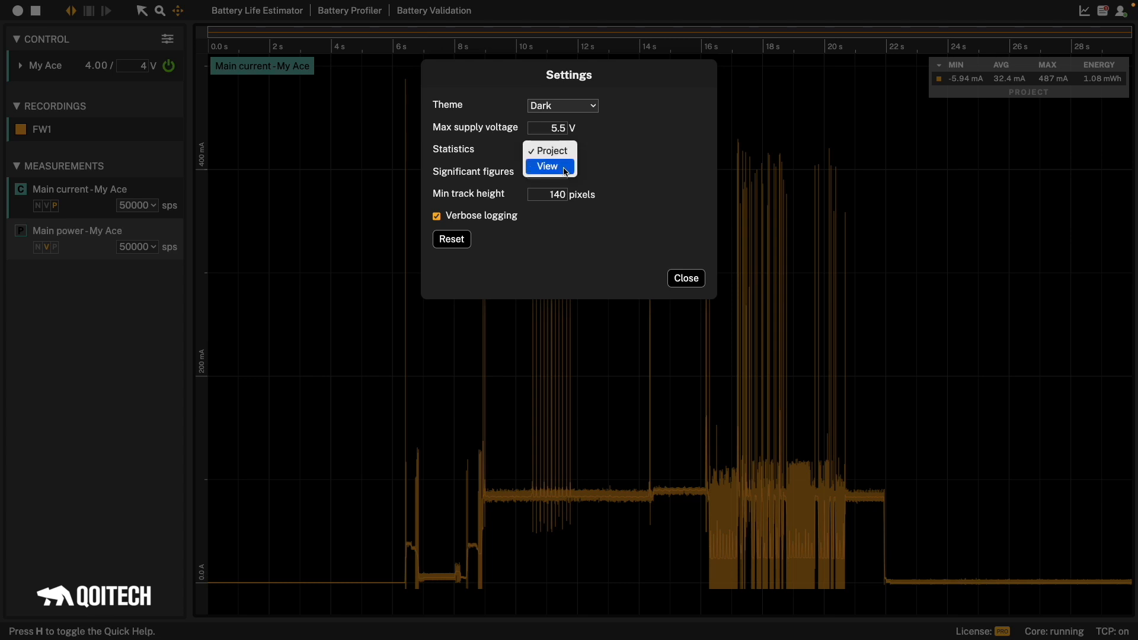
click(547, 166)
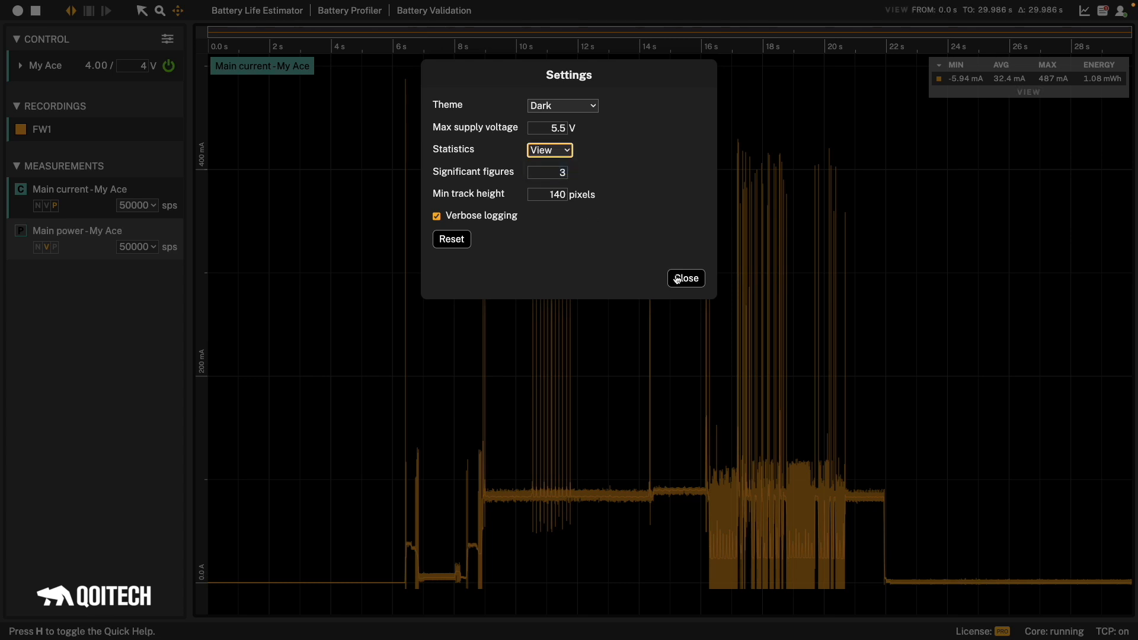
click(686, 279)
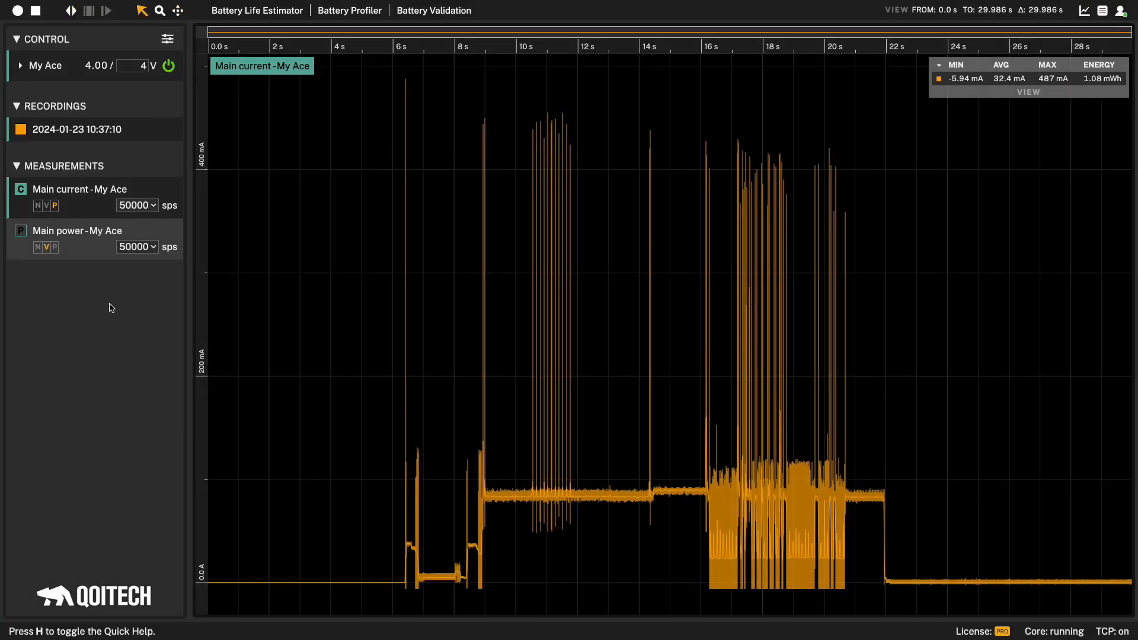
mouse_move(120, 141)
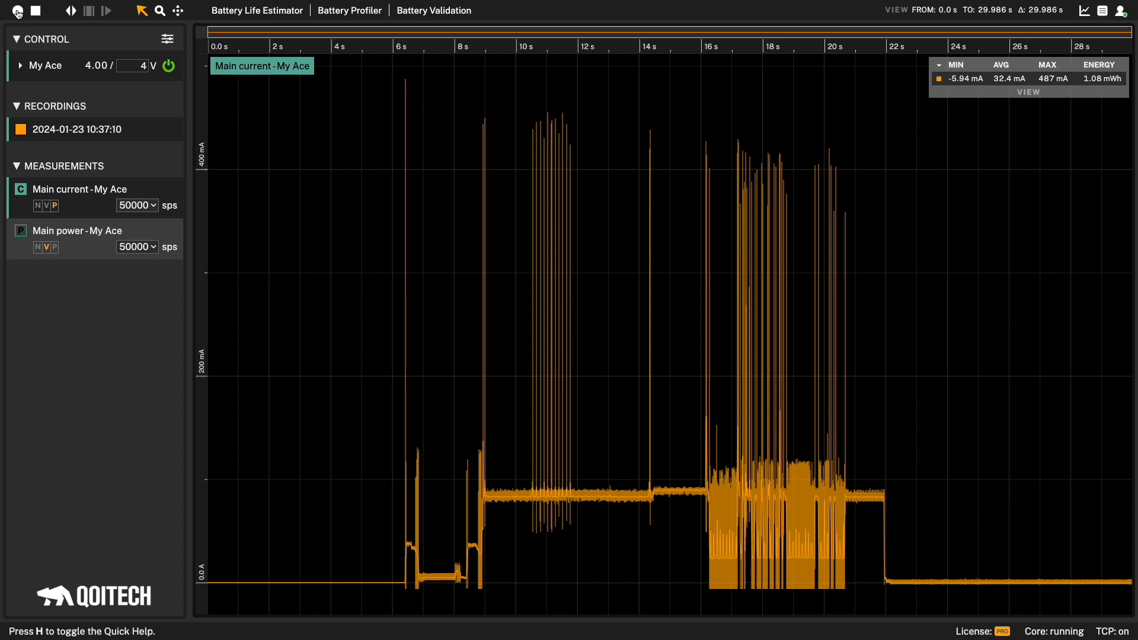
Record a second run, then toggle the older recording's trace off and on
click(16, 12)
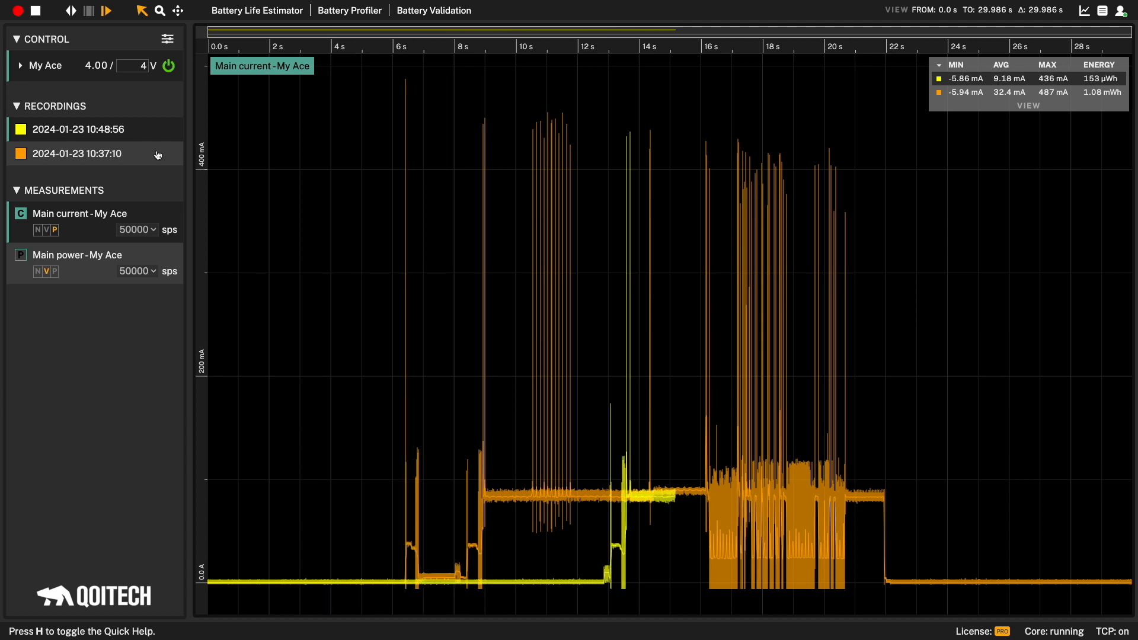
click(21, 153)
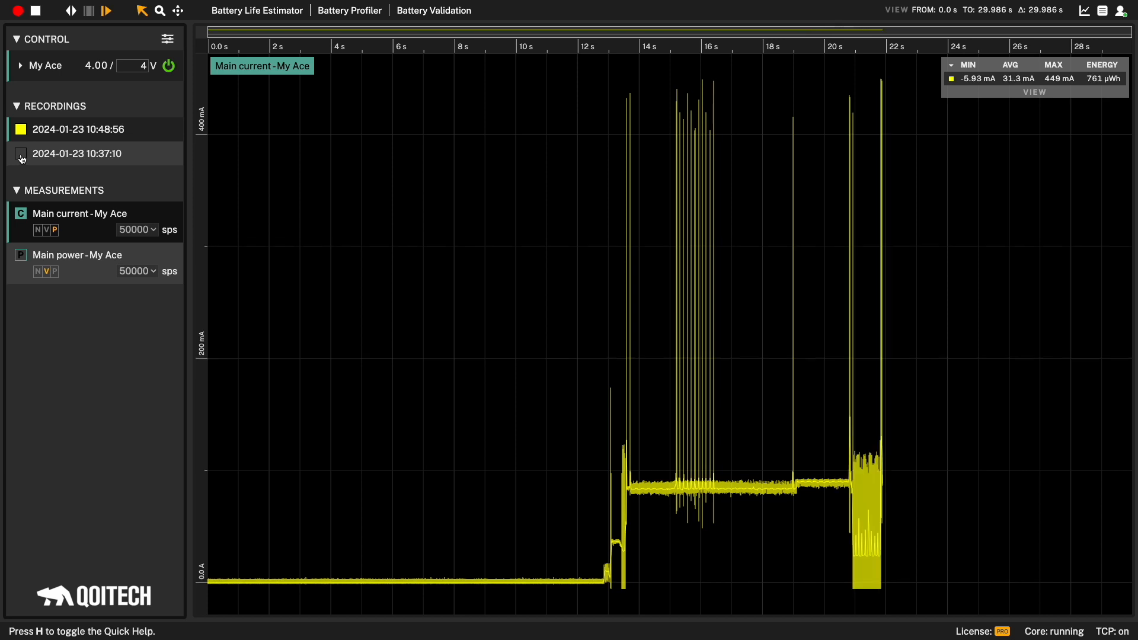
click(21, 154)
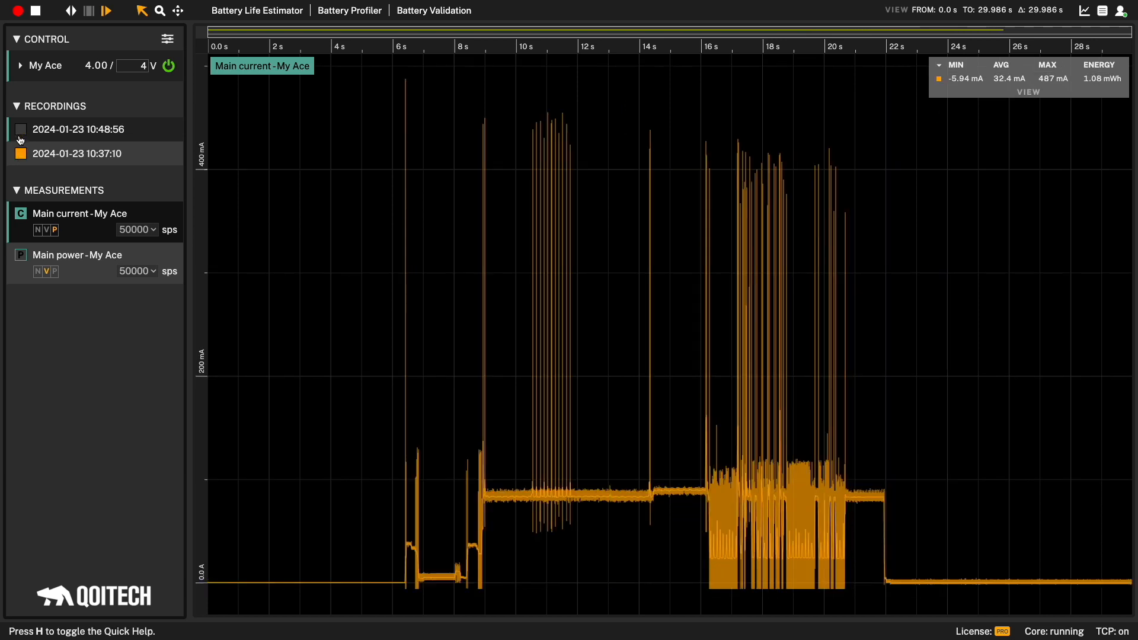
Show the FW2 trace again and slide it in time to overlap FW1
click(21, 129)
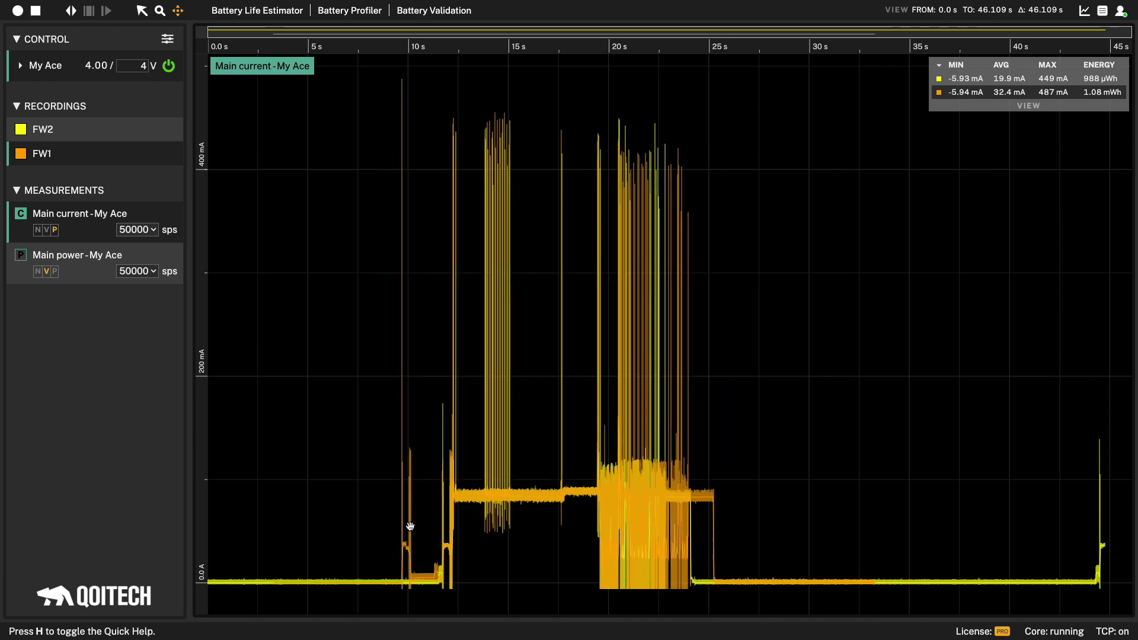
mouse_move(376, 527)
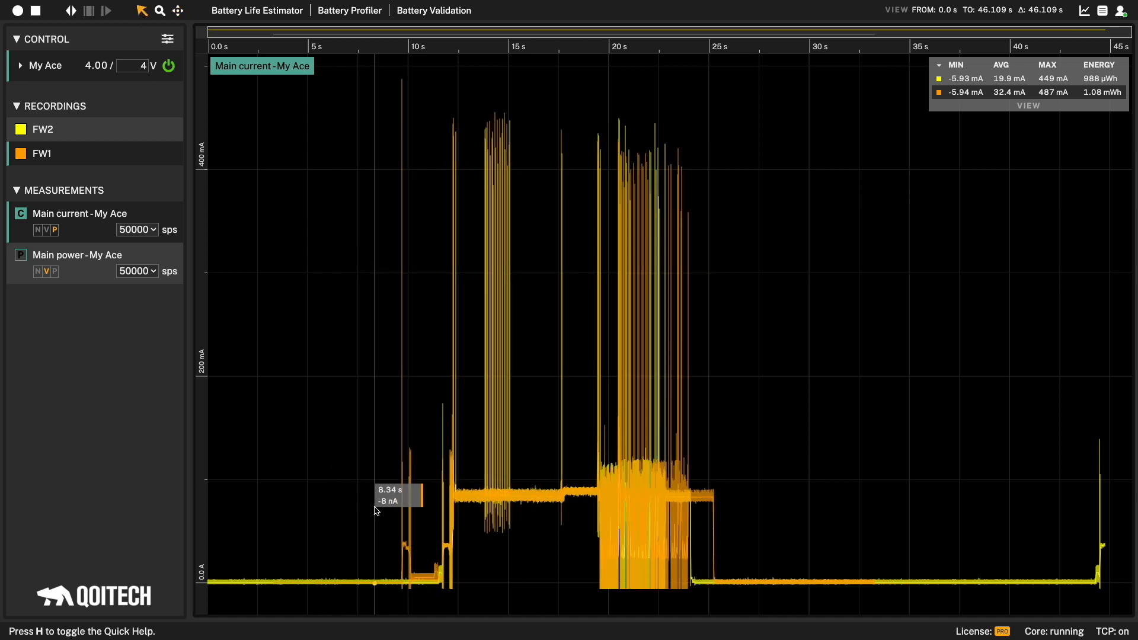
drag(401, 291, 695, 290)
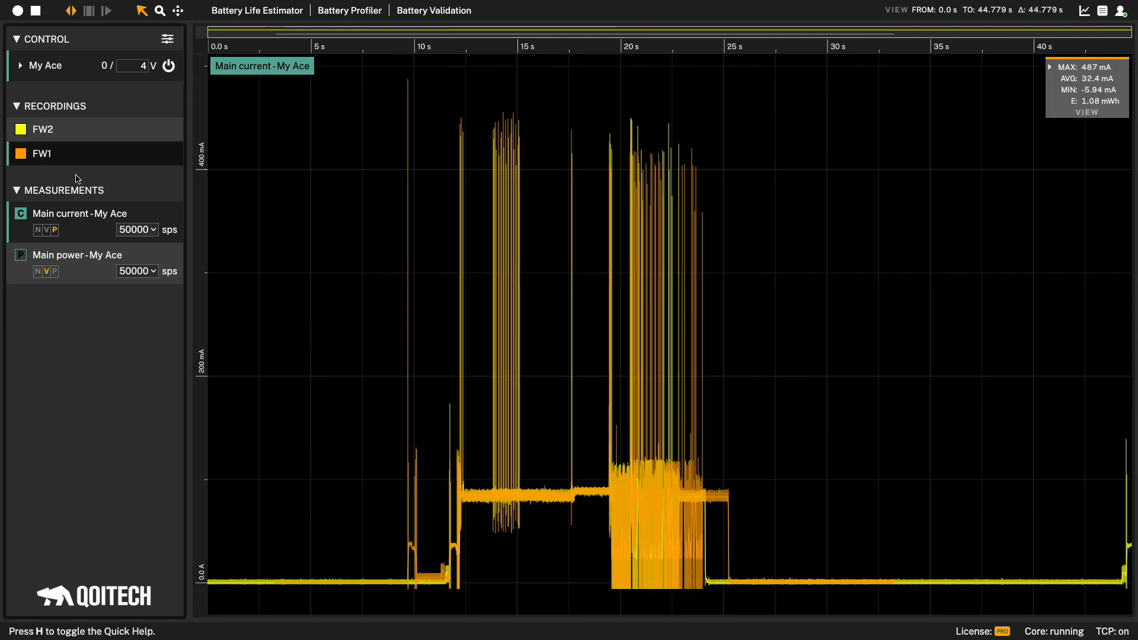
right_click(42, 154)
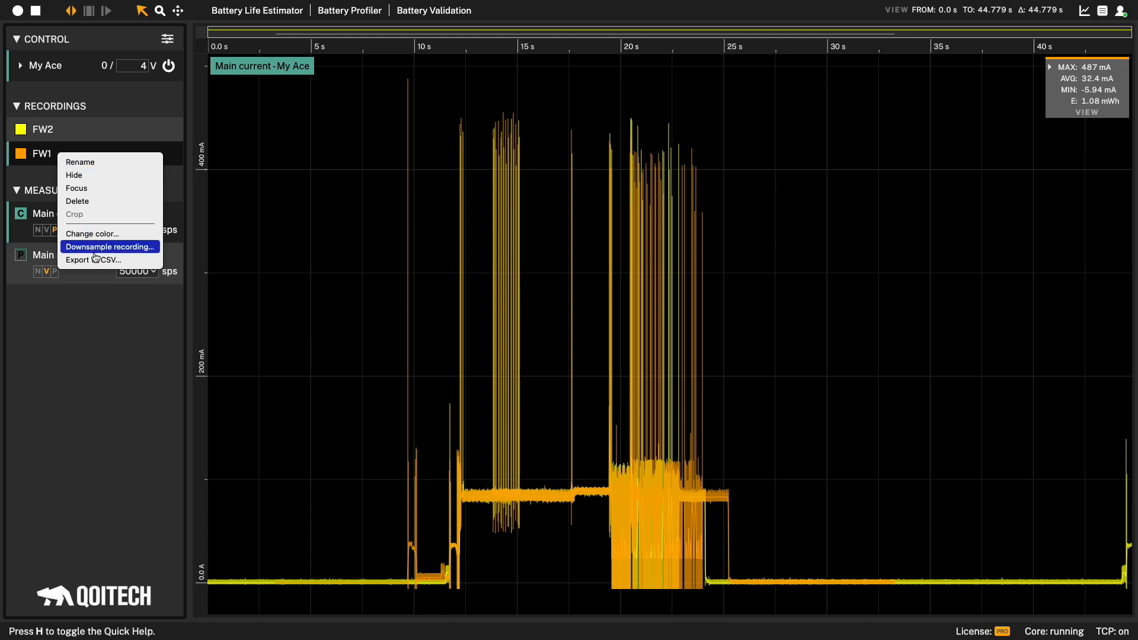
mouse_move(125, 267)
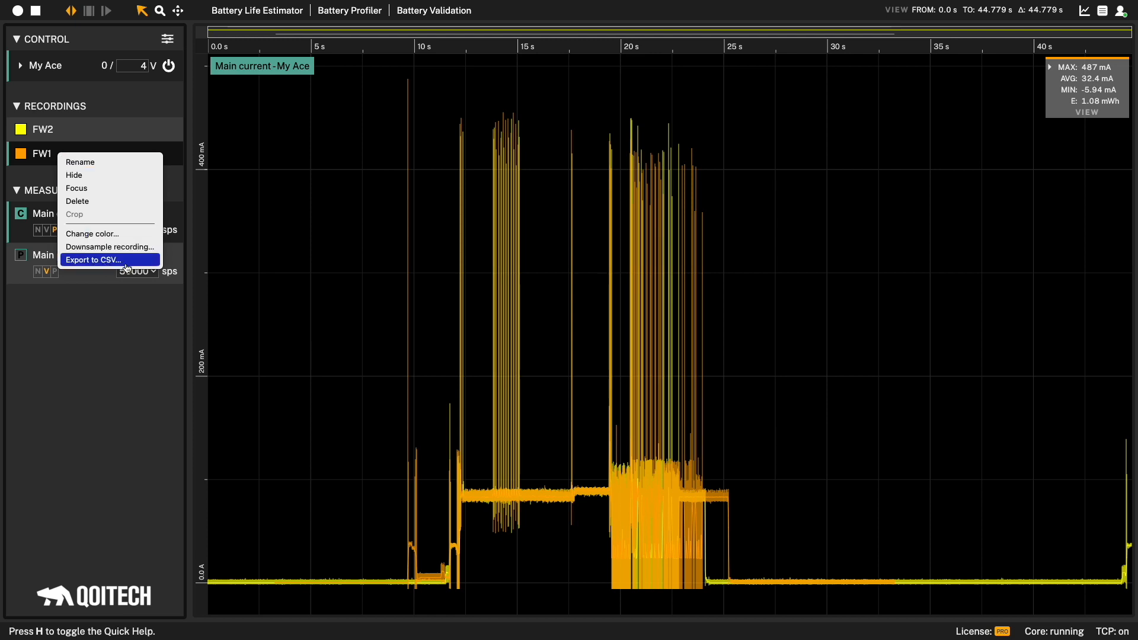
click(92, 260)
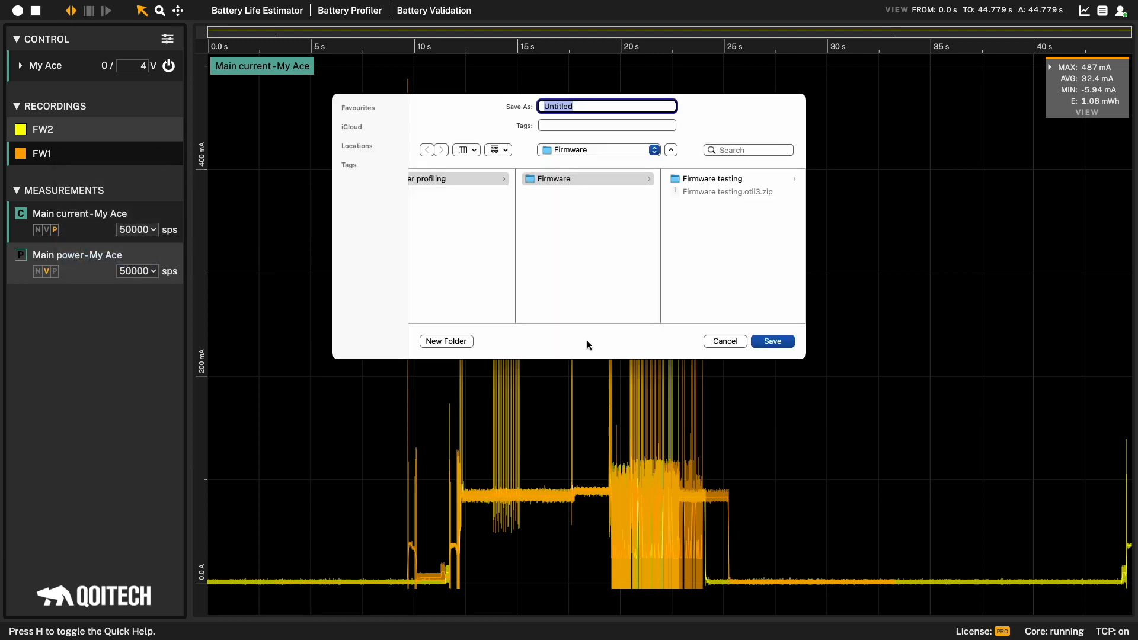
mouse_move(734, 349)
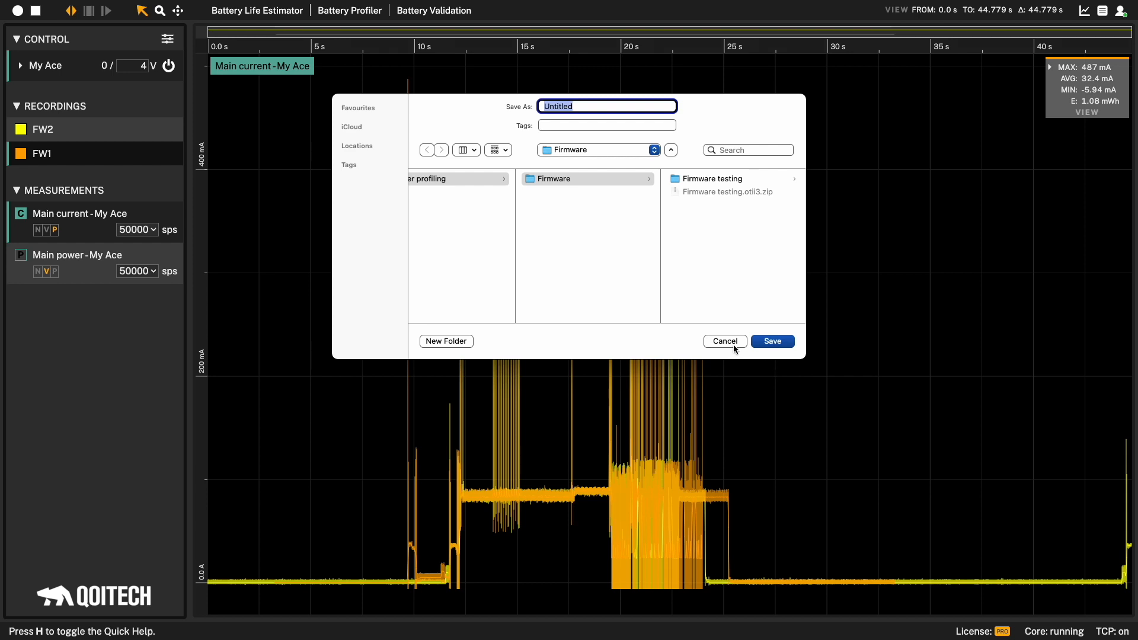
click(724, 342)
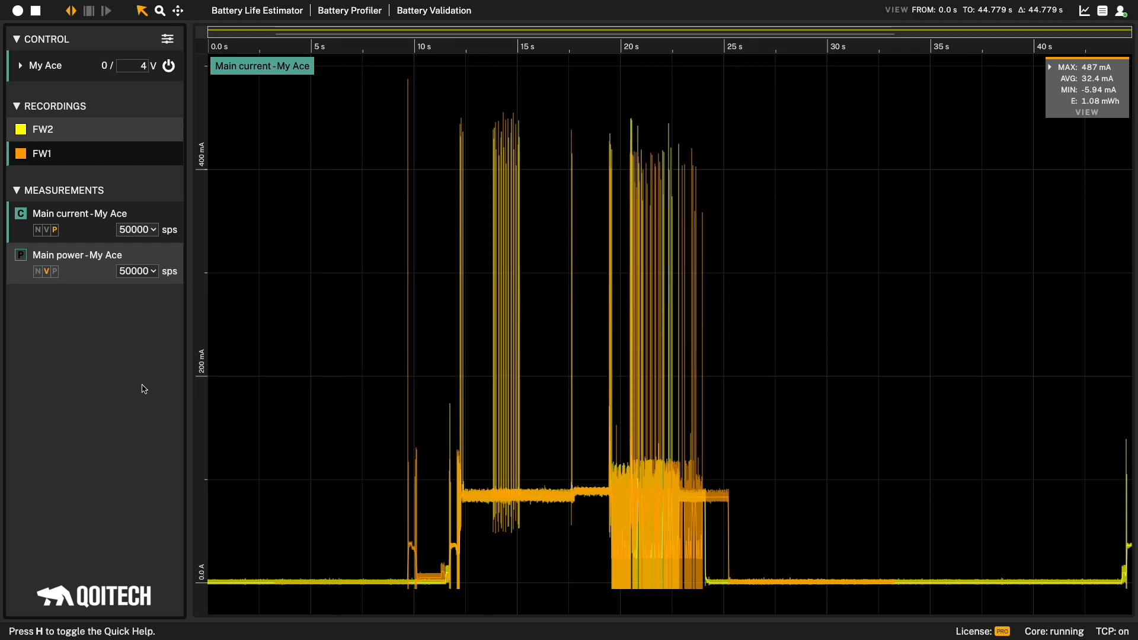
mouse_move(132, 355)
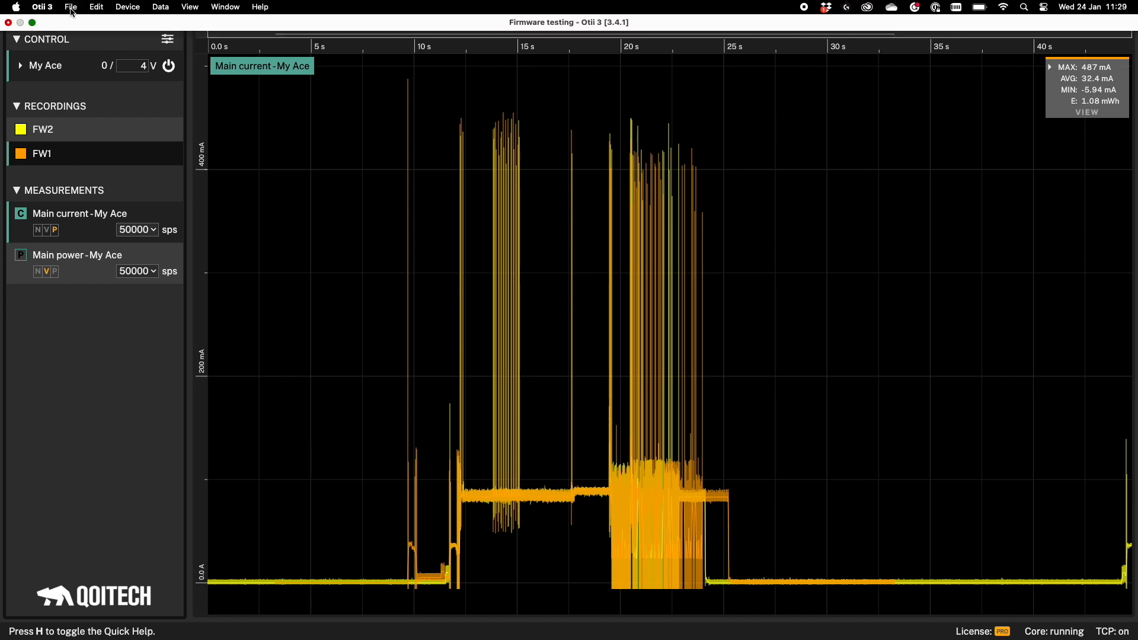
click(69, 7)
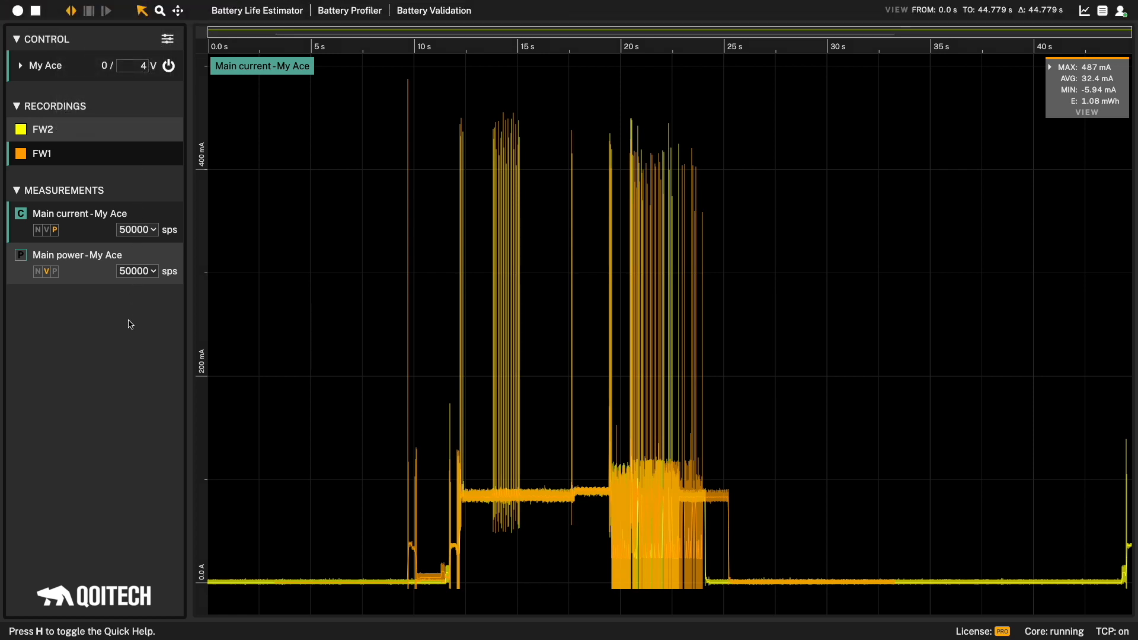
mouse_move(930, 4)
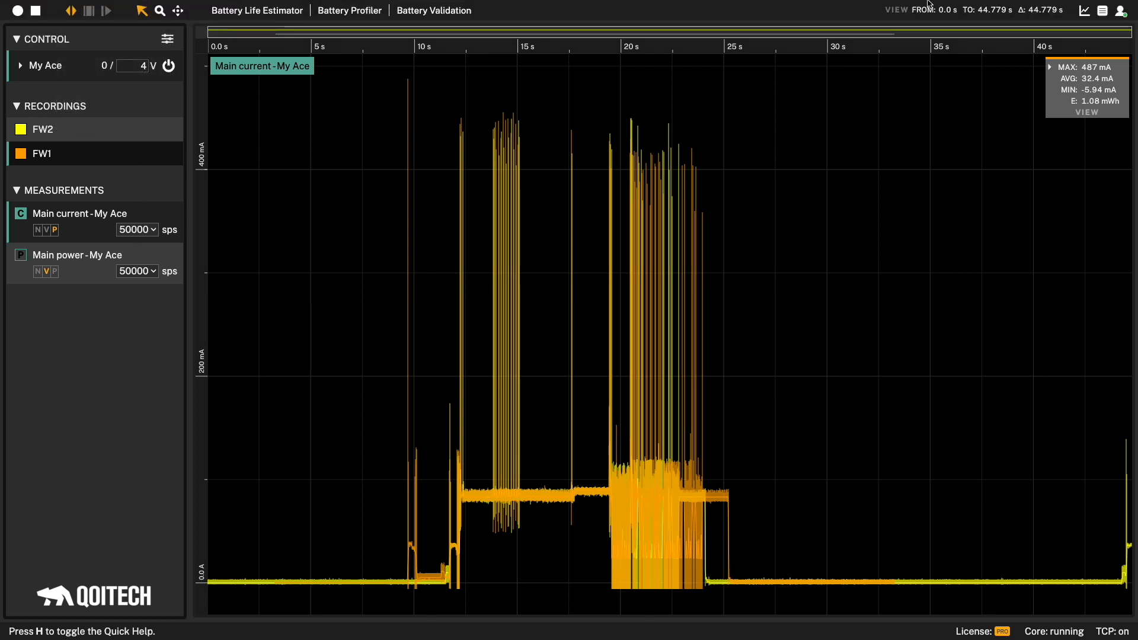